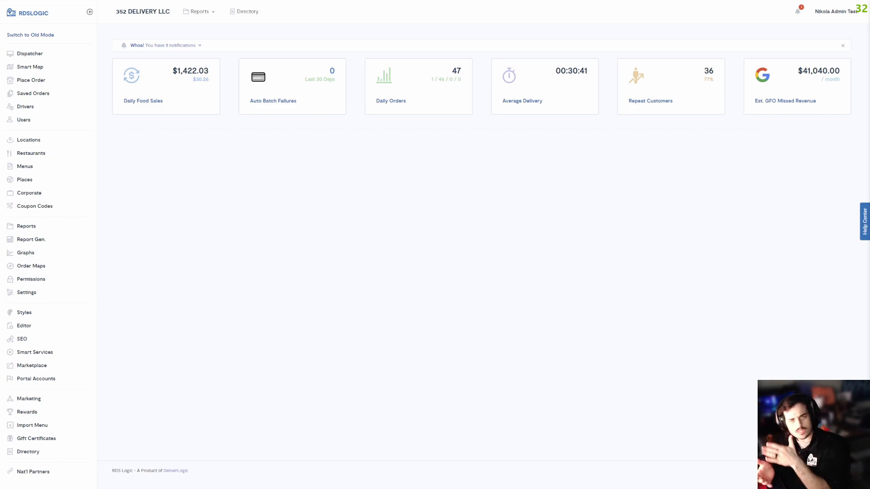
{"action": "mouse_move", "coordinate": [30, 153]}
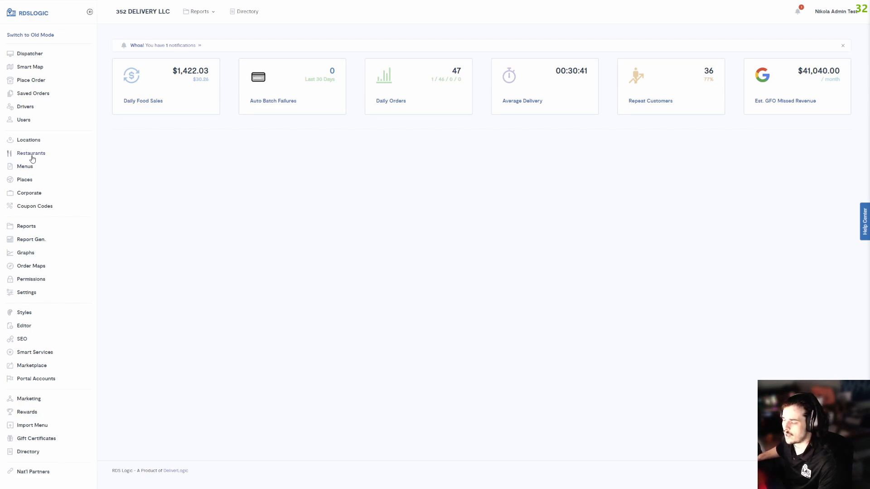
Step: Add a corporate account named 'Nikola Test DL' from the Corporate page
{"action": "left_click", "coordinate": [29, 192]}
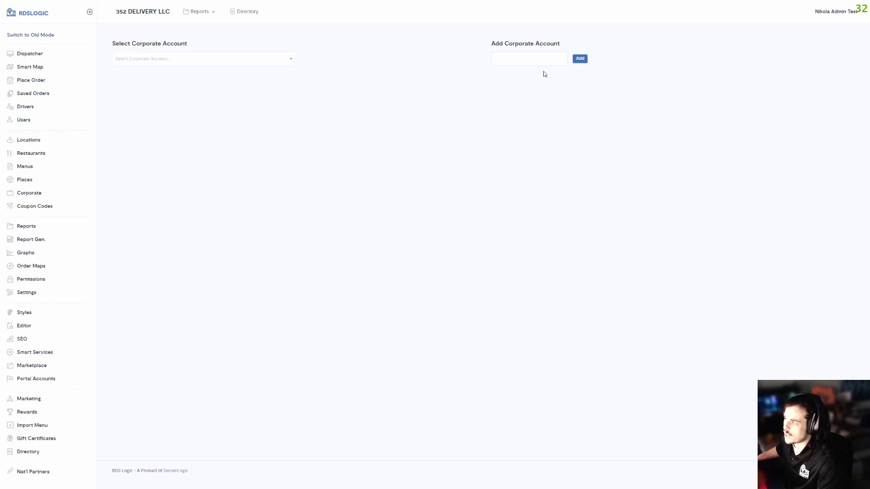
{"action": "left_click", "coordinate": [529, 58]}
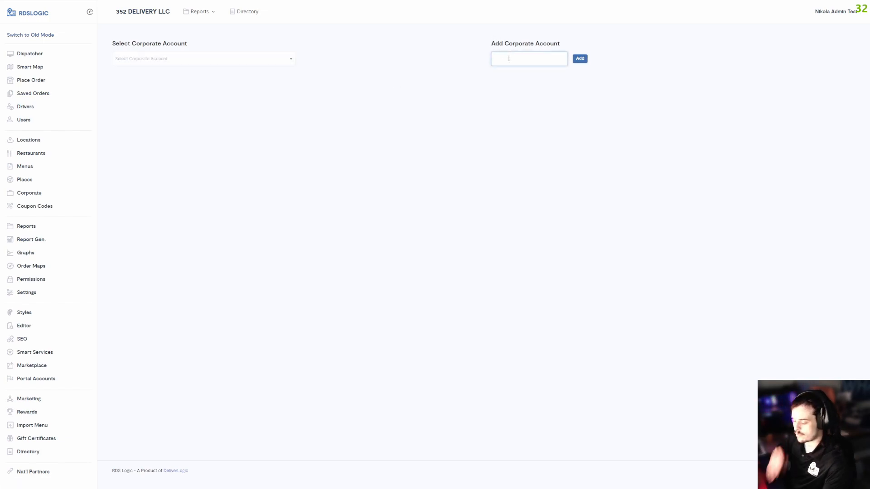
{"action": "type", "text": "N"}
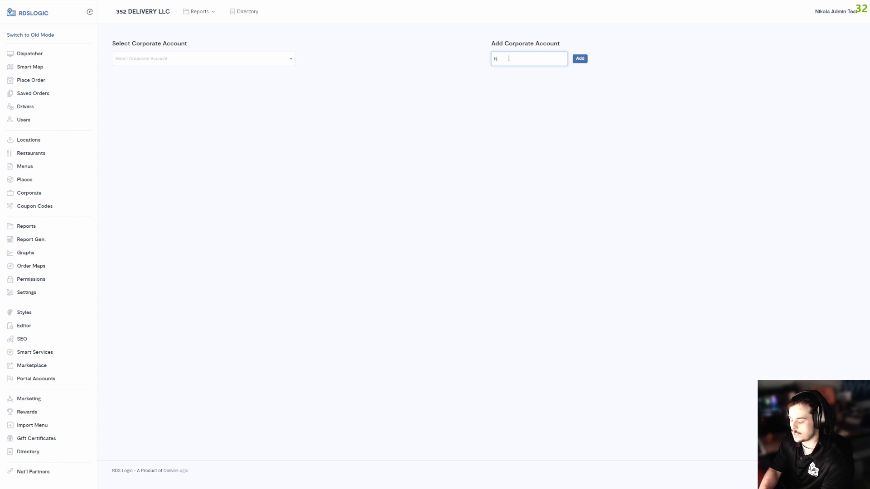
{"action": "type", "text": "Nikola Test"}
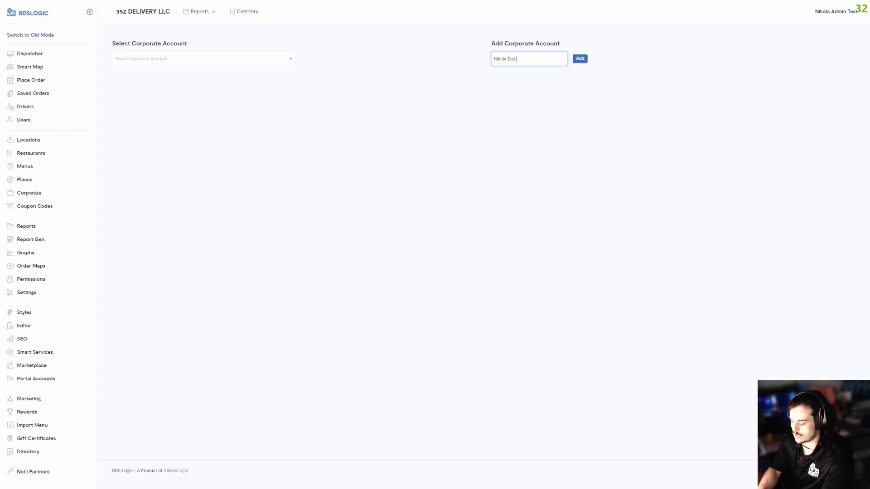
{"action": "type", "text": "DL"}
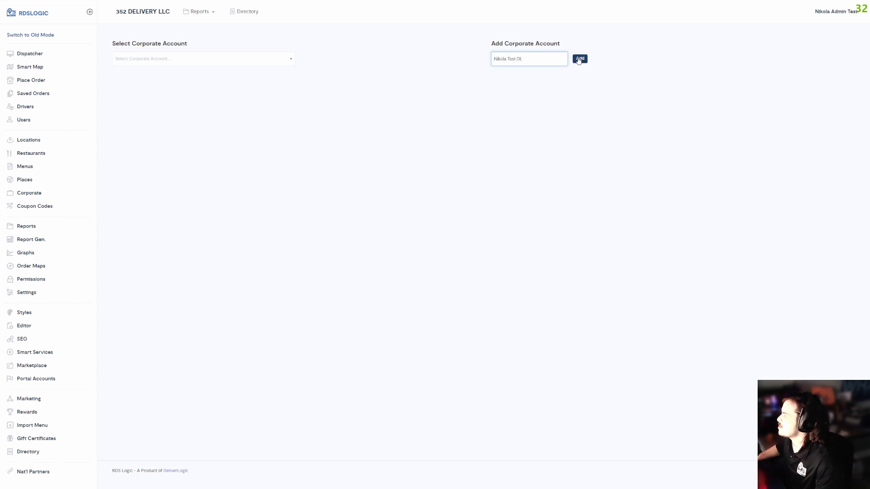
{"action": "left_click", "coordinate": [579, 59]}
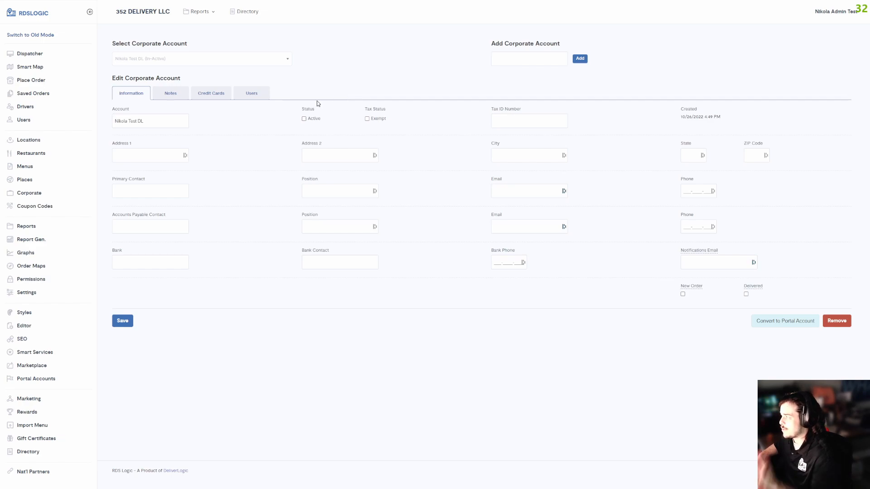
Step: Tick Active status and leave Exempt tax status unticked after toggling it
{"action": "left_click_drag", "start_coordinate": [681, 109], "coordinate": [711, 118]}
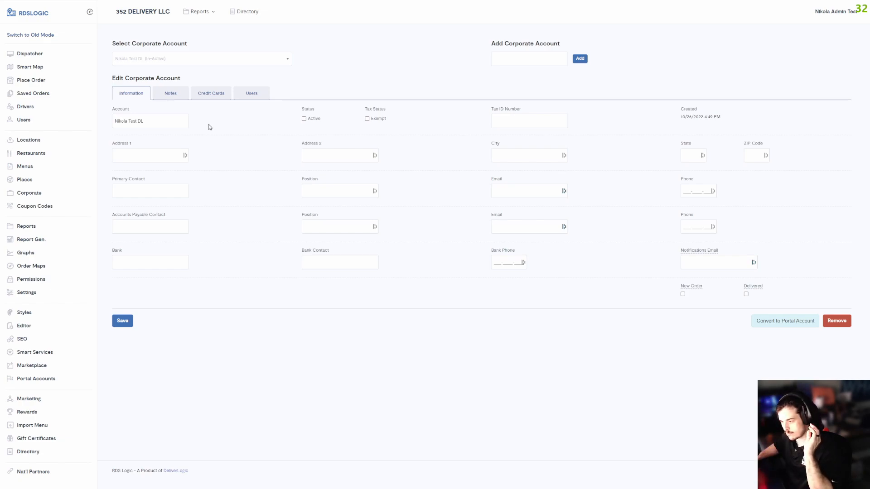
{"action": "mouse_move", "coordinate": [189, 133]}
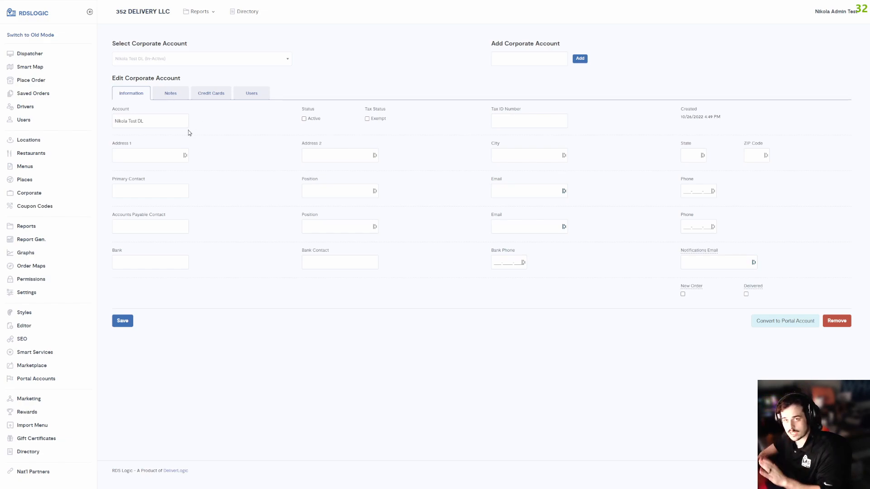
{"action": "mouse_move", "coordinate": [221, 147]}
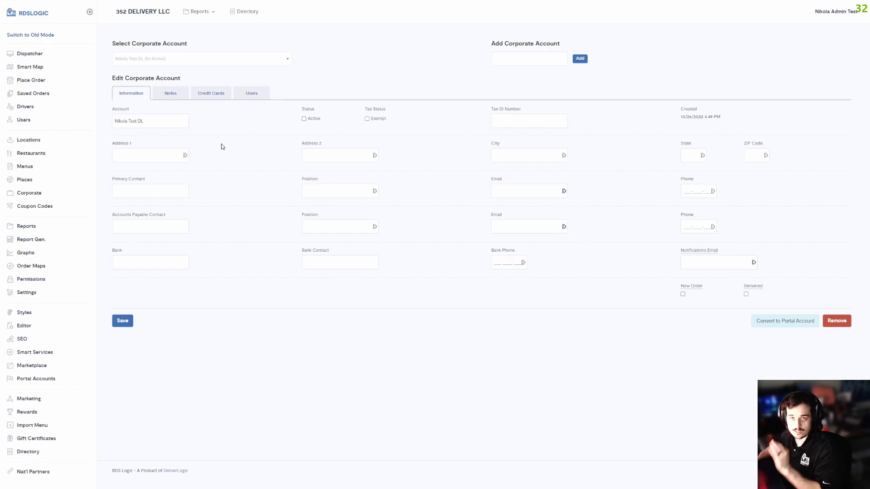
{"action": "mouse_move", "coordinate": [217, 204]}
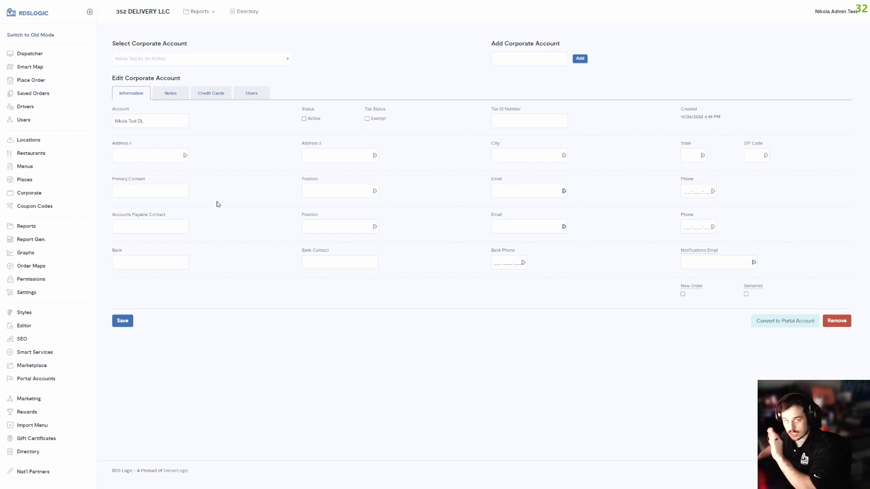
{"action": "mouse_move", "coordinate": [219, 168]}
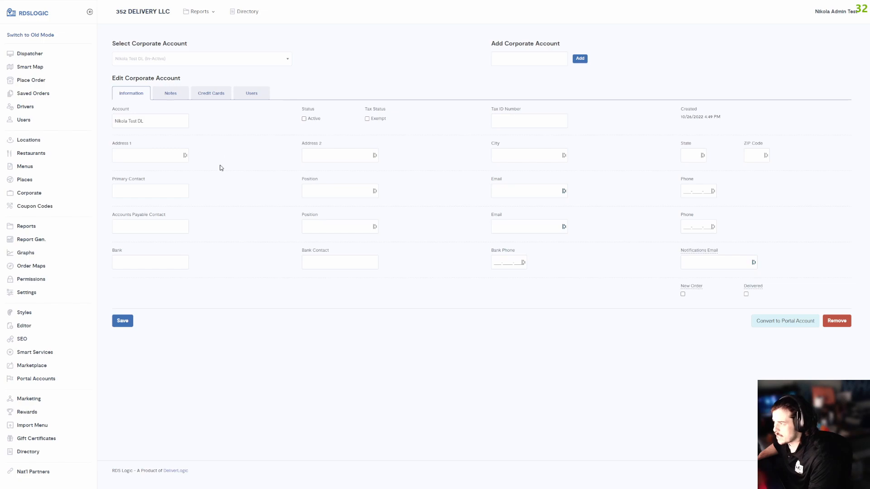
{"action": "left_click", "coordinate": [304, 119]}
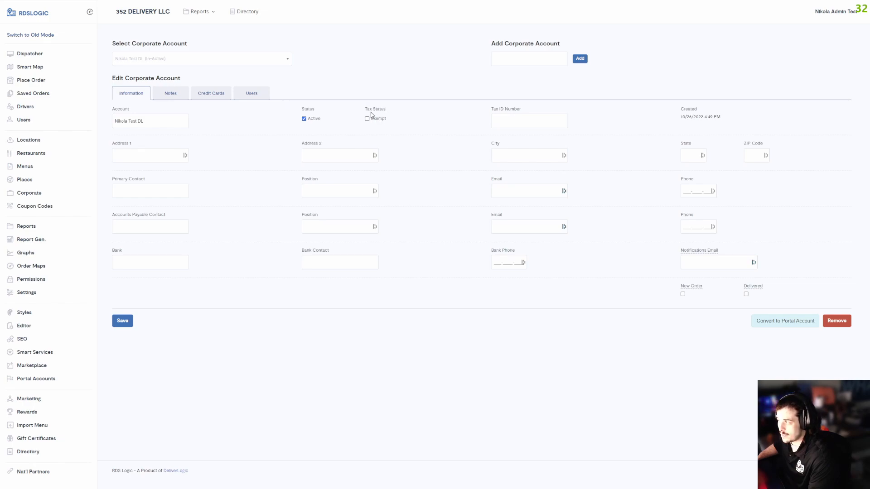
{"action": "double_click", "coordinate": [375, 109]}
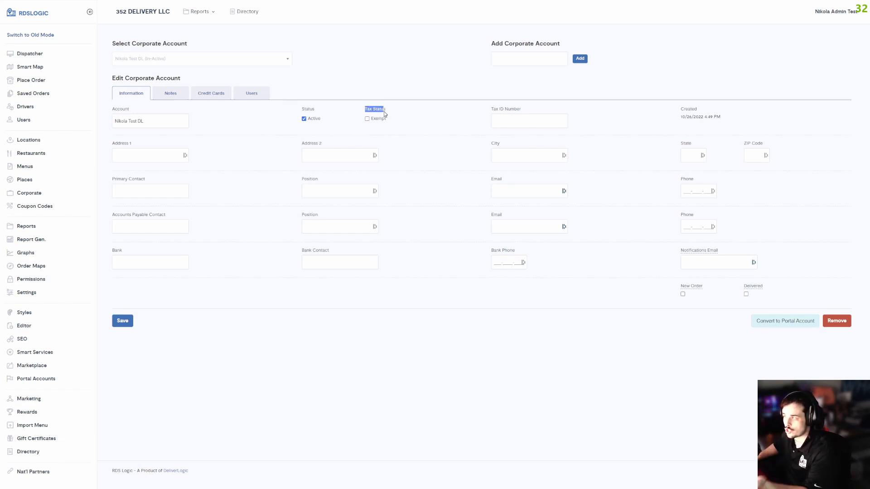
{"action": "left_click", "coordinate": [367, 119]}
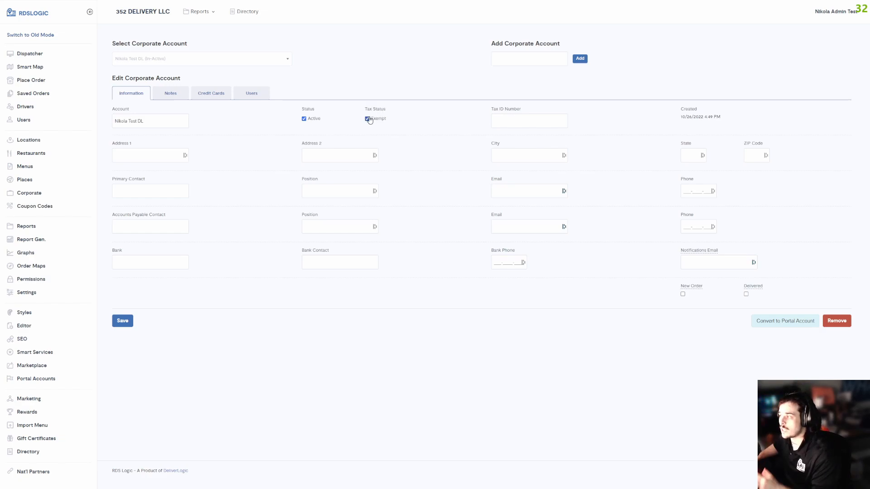
{"action": "left_click", "coordinate": [367, 119]}
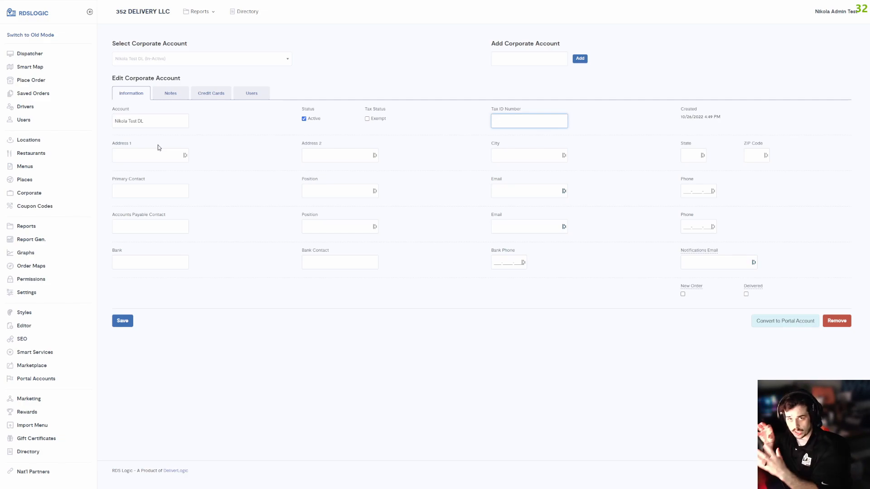
{"action": "mouse_move", "coordinate": [337, 152]}
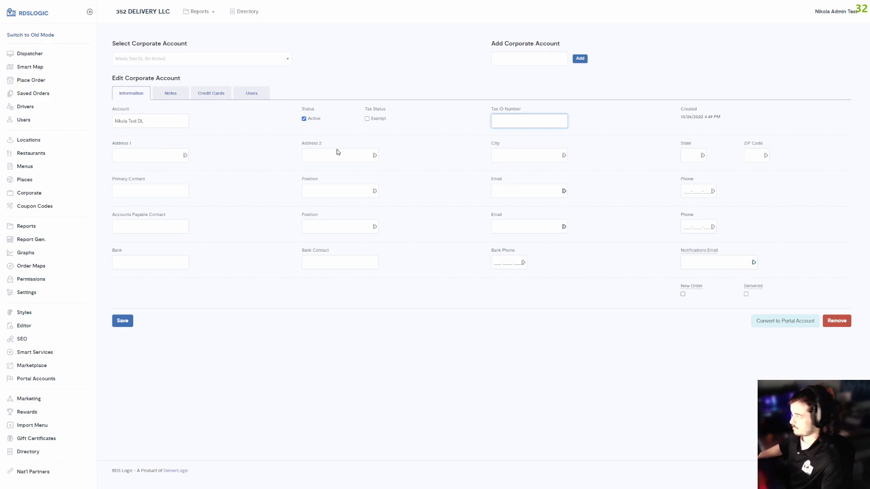
{"action": "left_click", "coordinate": [150, 155]}
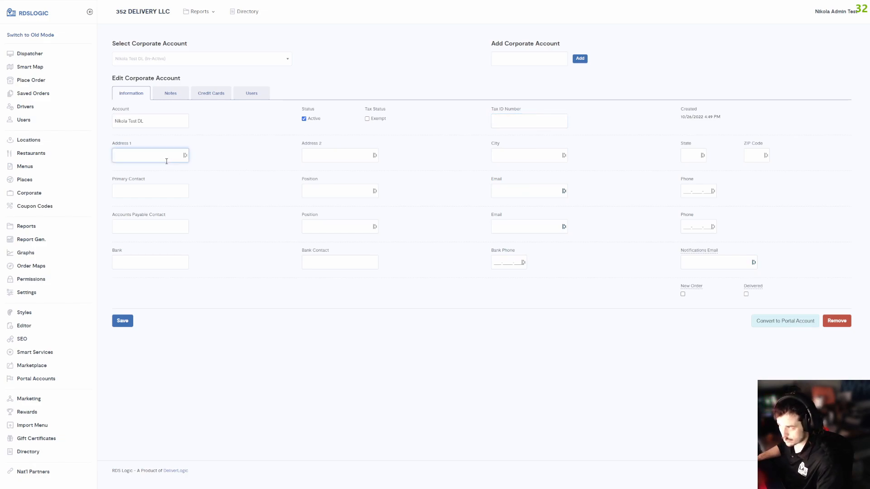
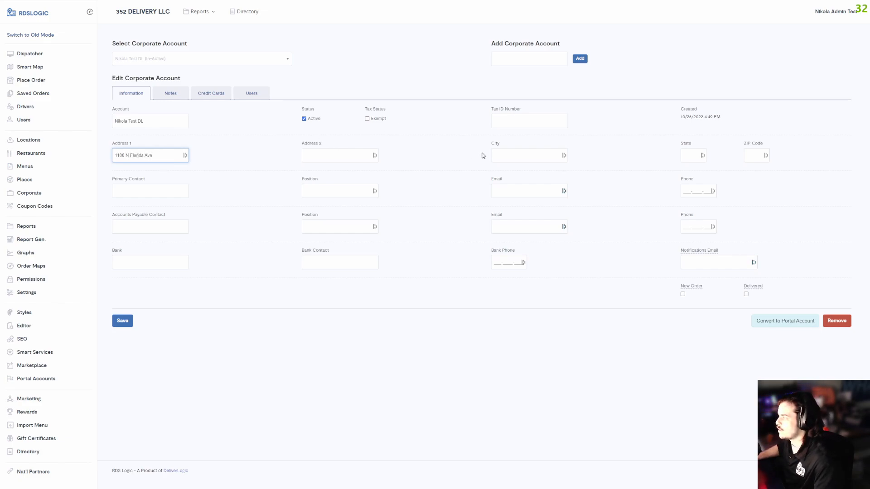
{"action": "type", "text": "Tampa"}
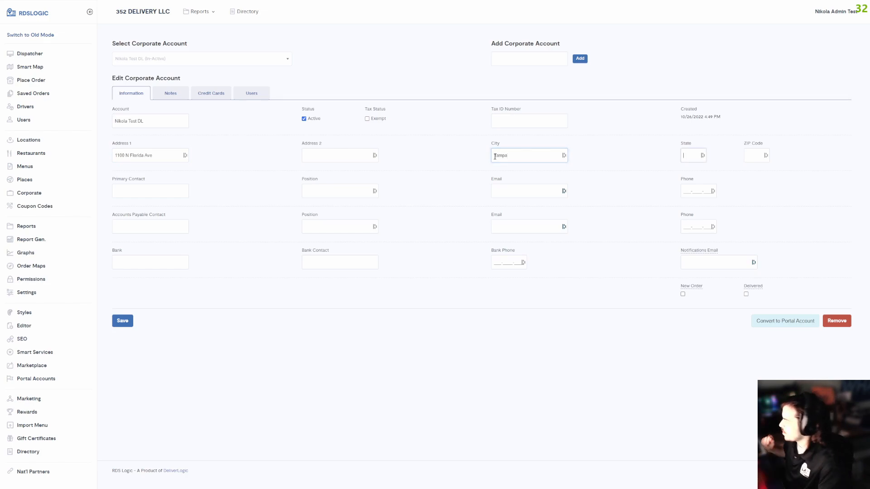
{"action": "type", "text": "FL"}
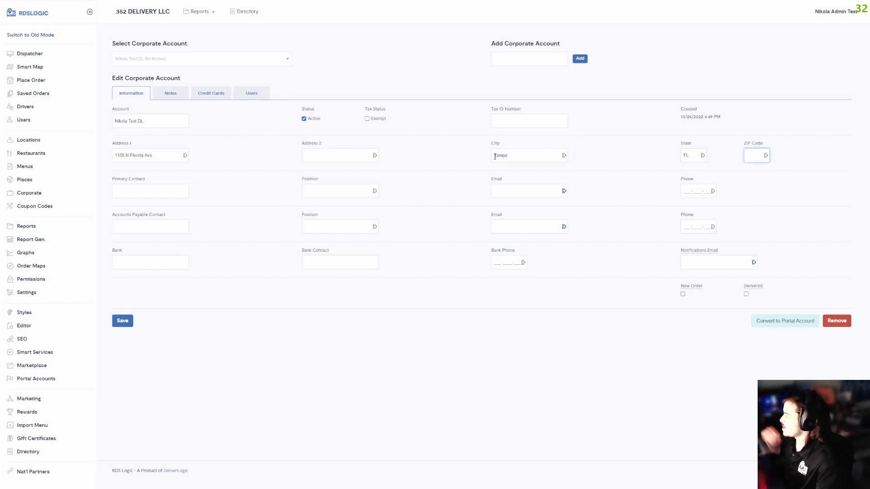
{"action": "type", "text": "23412"}
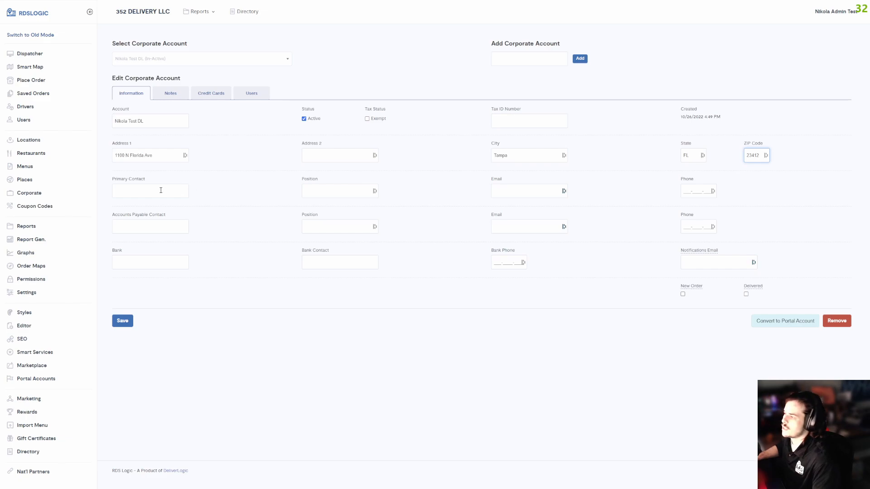
{"action": "left_click", "coordinate": [149, 190]}
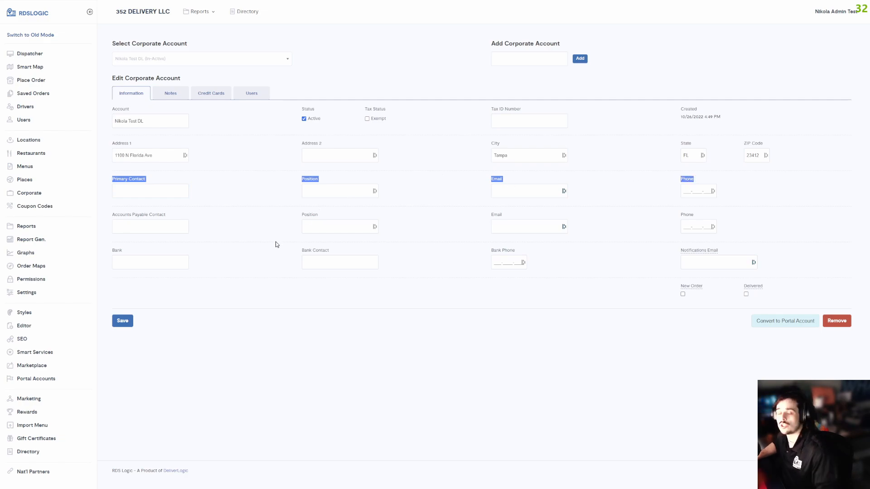
{"action": "mouse_move", "coordinate": [207, 263]}
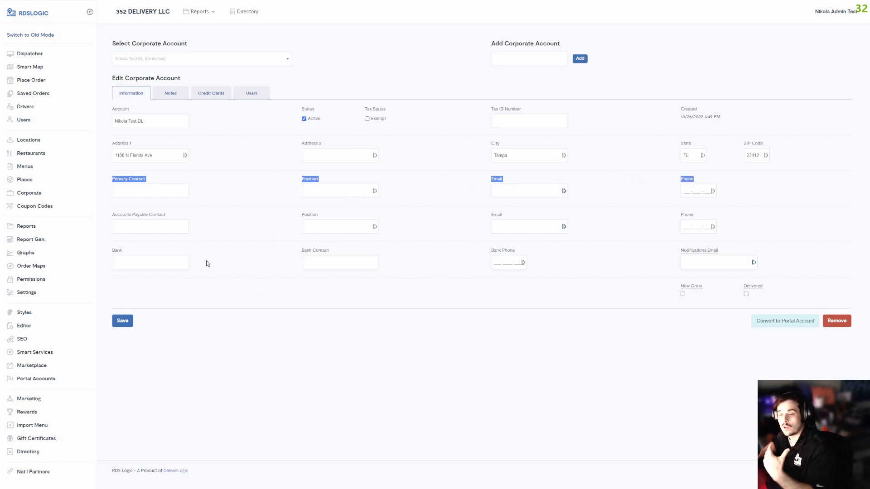
{"action": "mouse_move", "coordinate": [239, 169]}
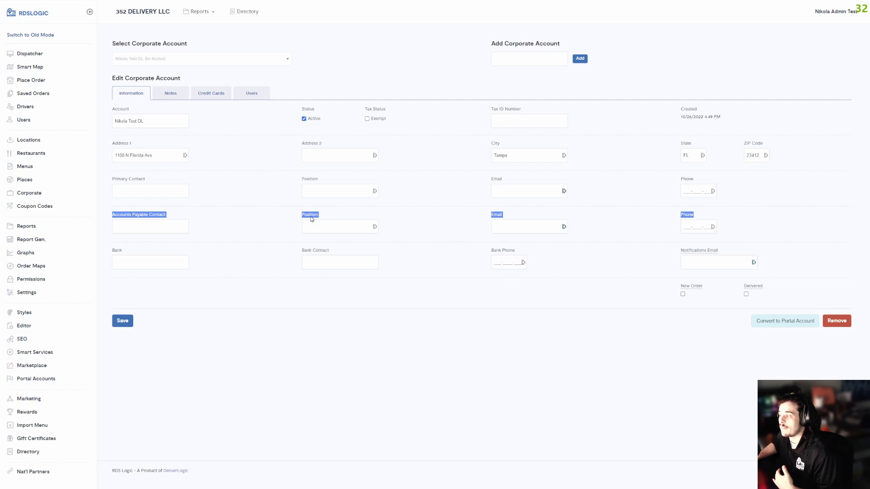
{"action": "mouse_move", "coordinate": [276, 209]}
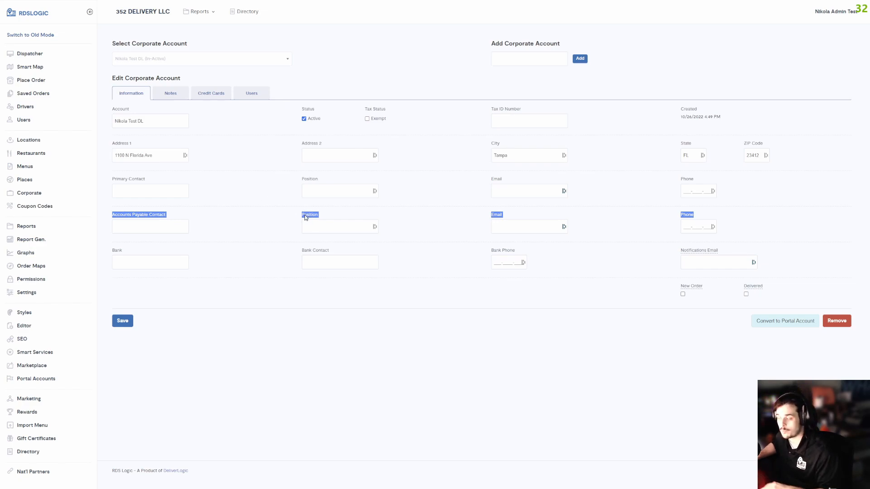
{"action": "left_click", "coordinate": [125, 219]}
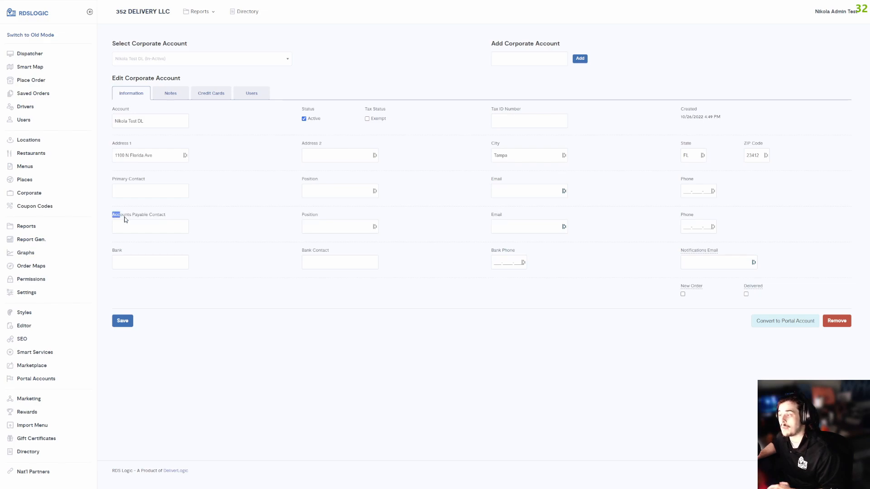
{"action": "double_click", "coordinate": [133, 215]}
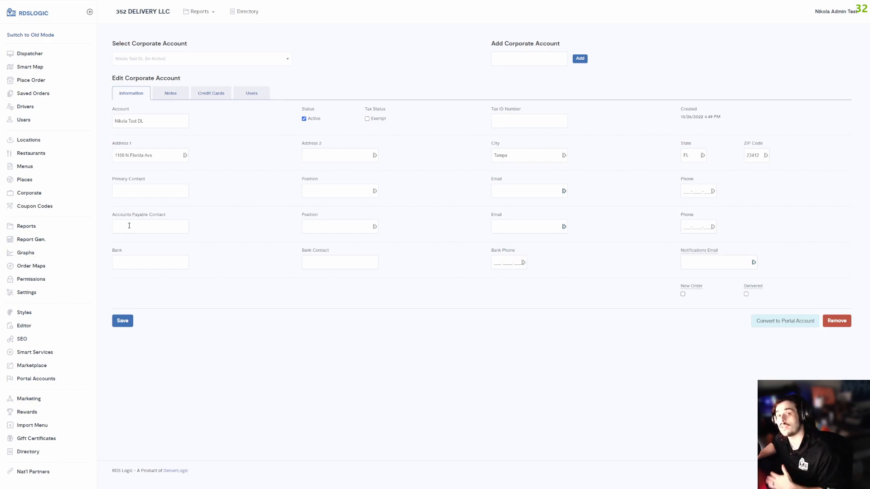
{"action": "mouse_move", "coordinate": [114, 218]}
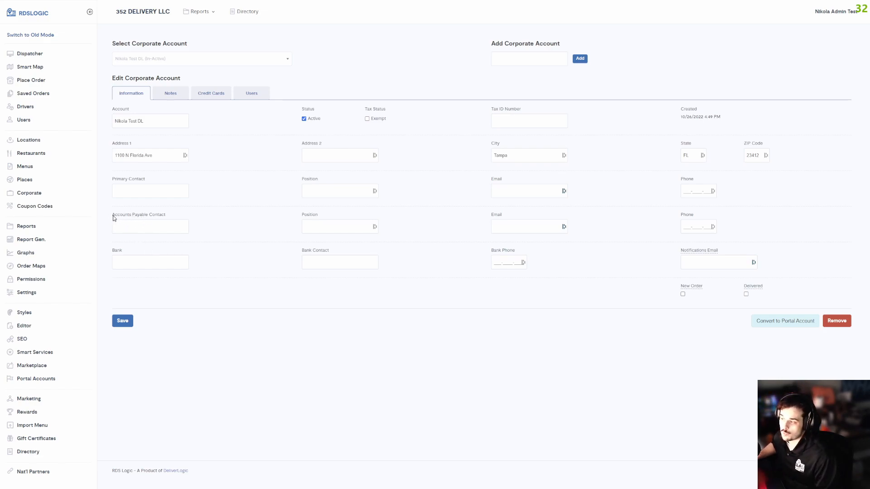
{"action": "mouse_move", "coordinate": [174, 243]}
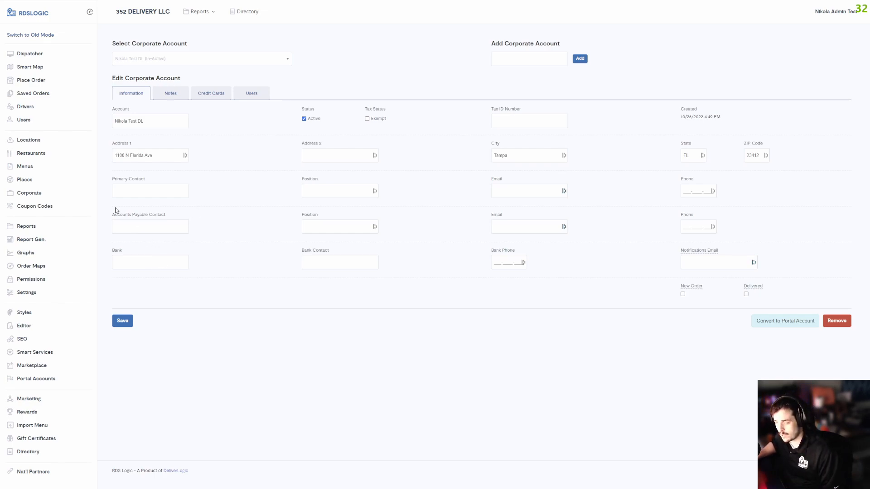
{"action": "mouse_move", "coordinate": [192, 210]}
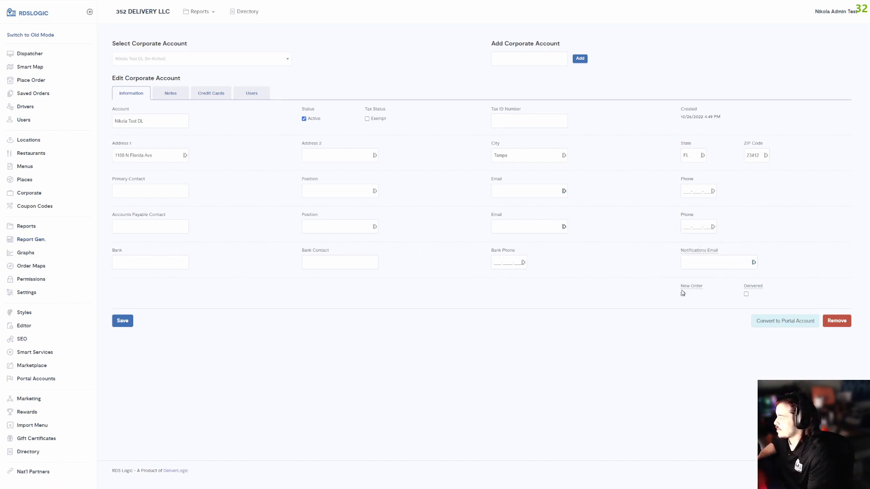
{"action": "mouse_move", "coordinate": [691, 289]}
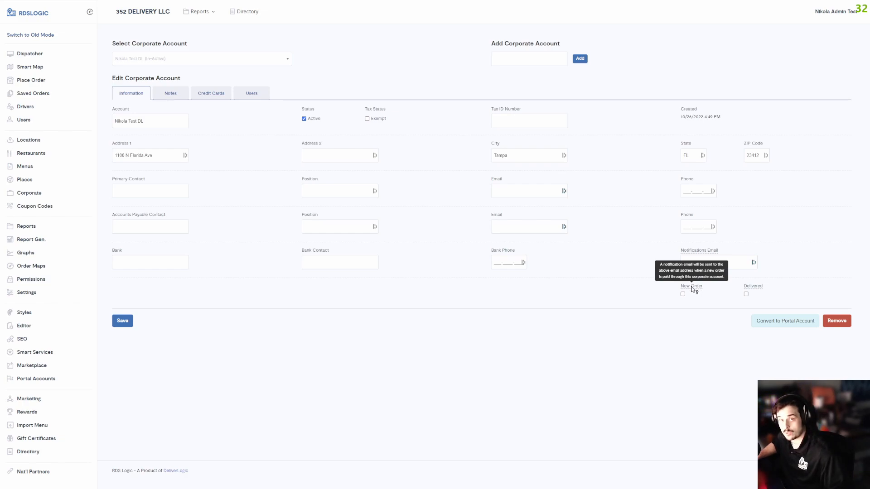
{"action": "mouse_move", "coordinate": [753, 288]}
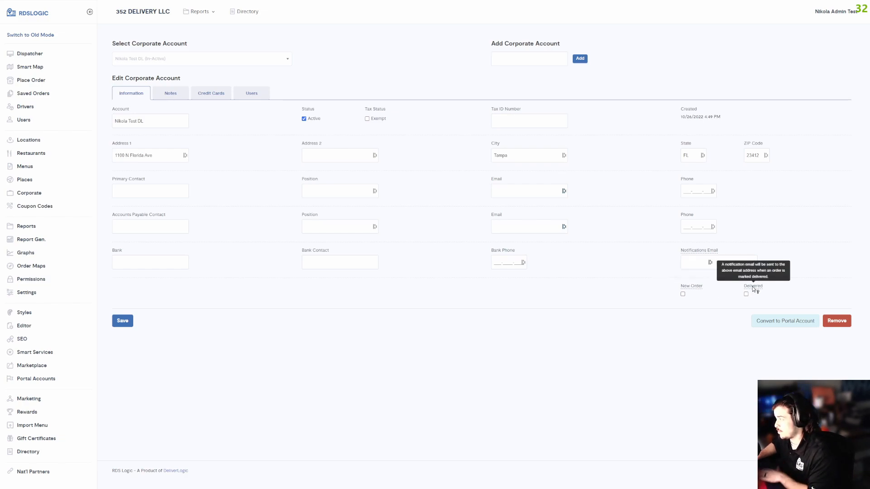
{"action": "mouse_move", "coordinate": [701, 283]}
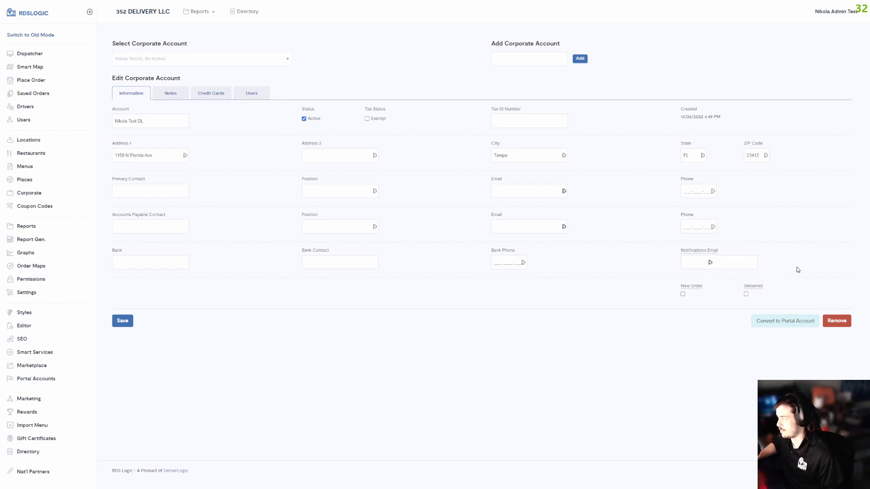
{"action": "mouse_move", "coordinate": [688, 254]}
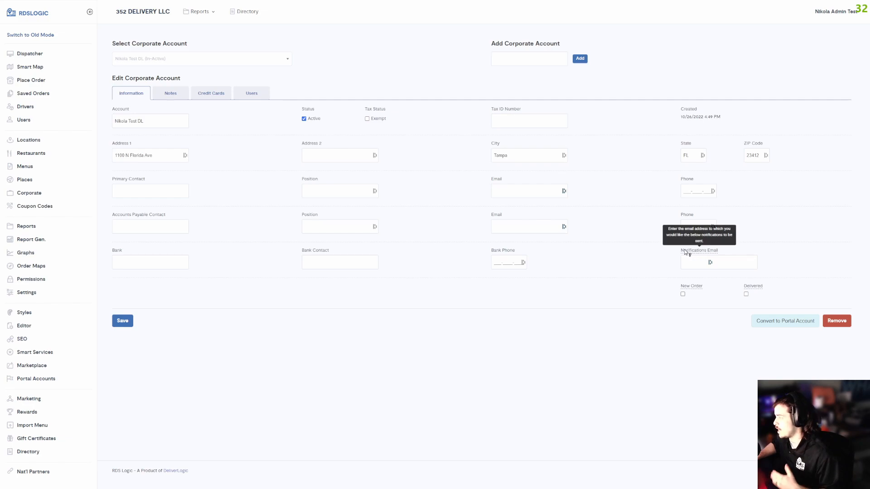
{"action": "mouse_move", "coordinate": [712, 265]}
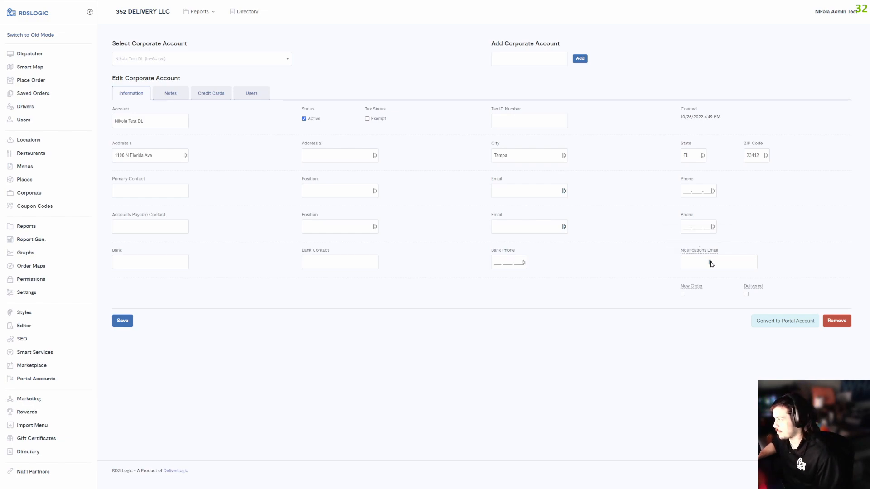
{"action": "double_click", "coordinate": [127, 179]}
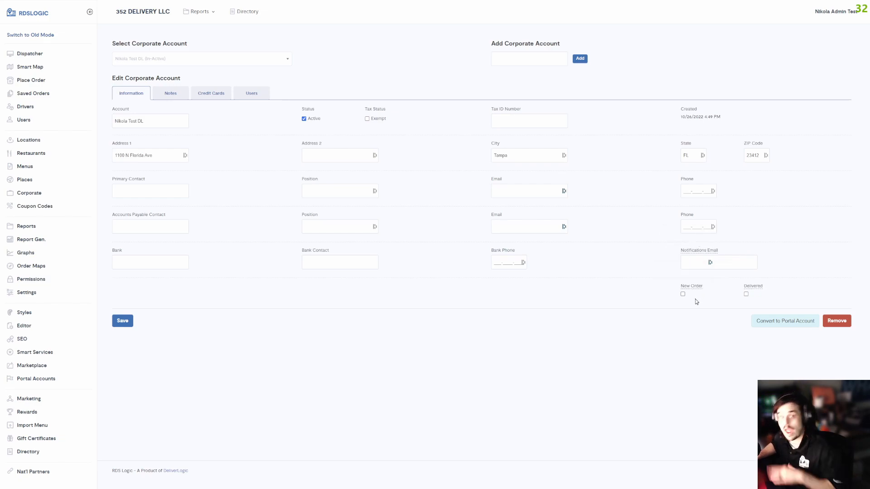
{"action": "mouse_move", "coordinate": [686, 282]}
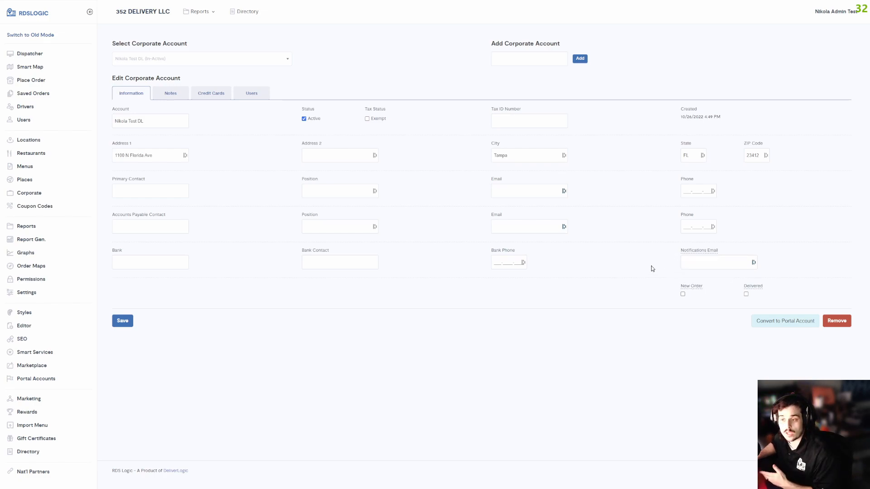
{"action": "mouse_move", "coordinate": [446, 237]}
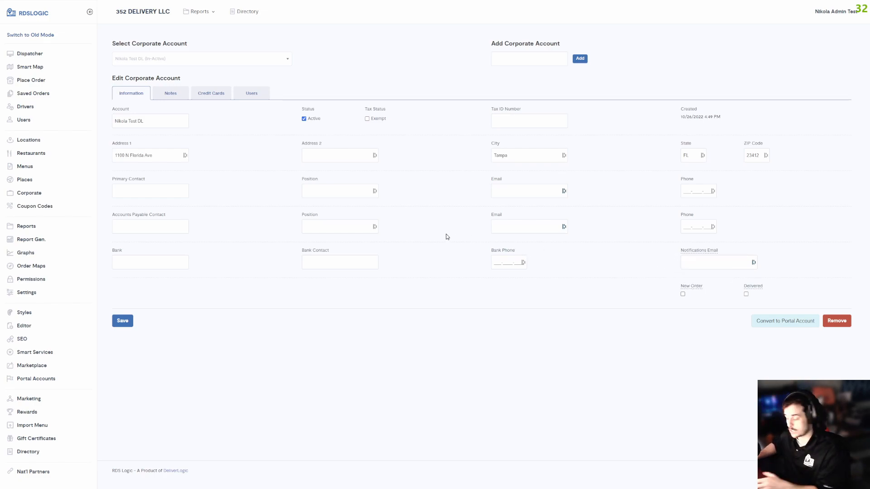
{"action": "mouse_move", "coordinate": [406, 185]}
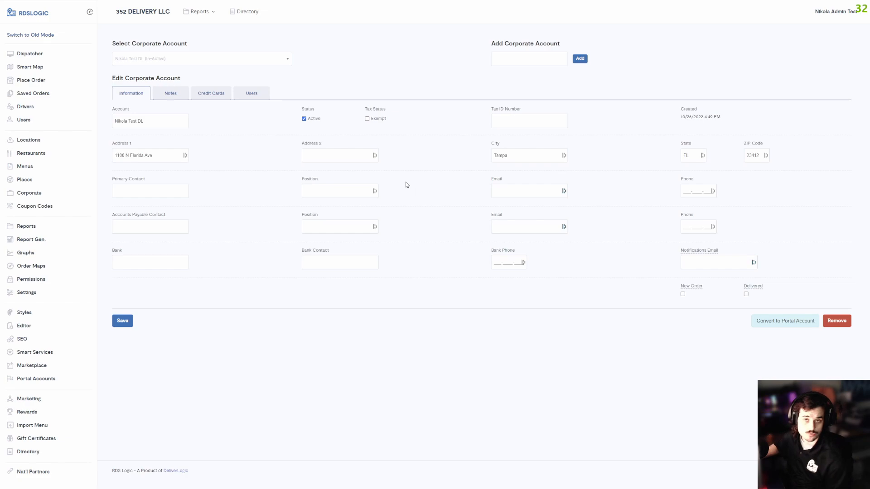
{"action": "mouse_move", "coordinate": [645, 188]}
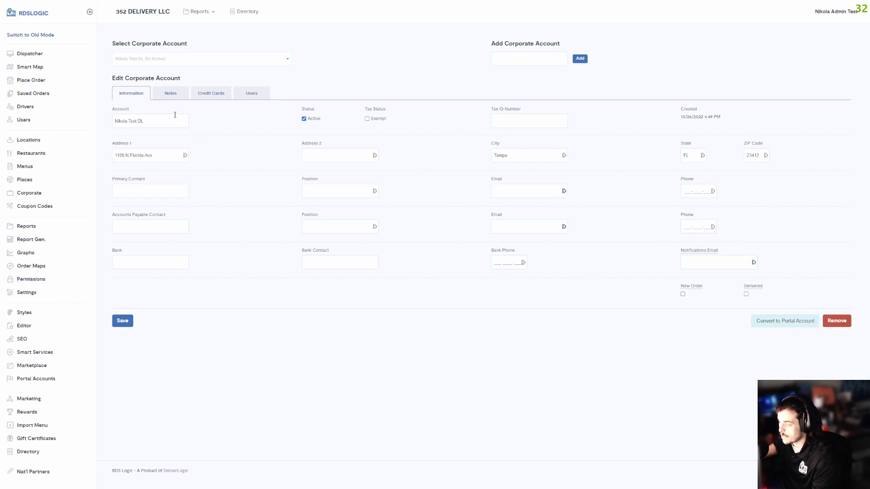
Step: Write 'Bill monthly' in the account's Notes field
{"action": "left_click", "coordinate": [170, 93]}
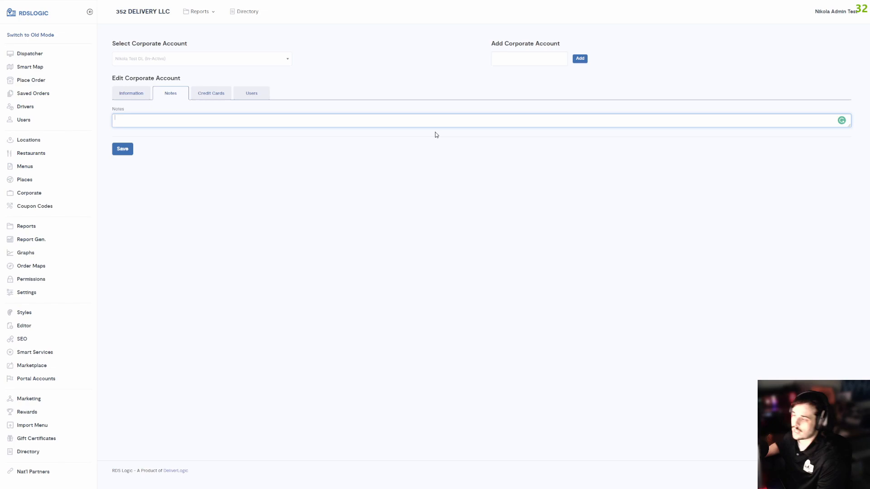
{"action": "type", "text": "Bill monthly"}
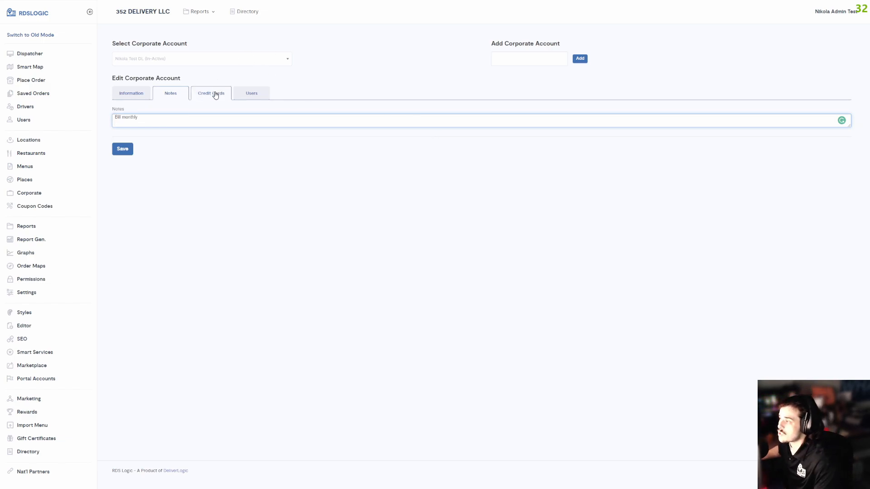
Step: Show the Credit Cards list with no saved cards and an empty add-card form
{"action": "left_click", "coordinate": [210, 92]}
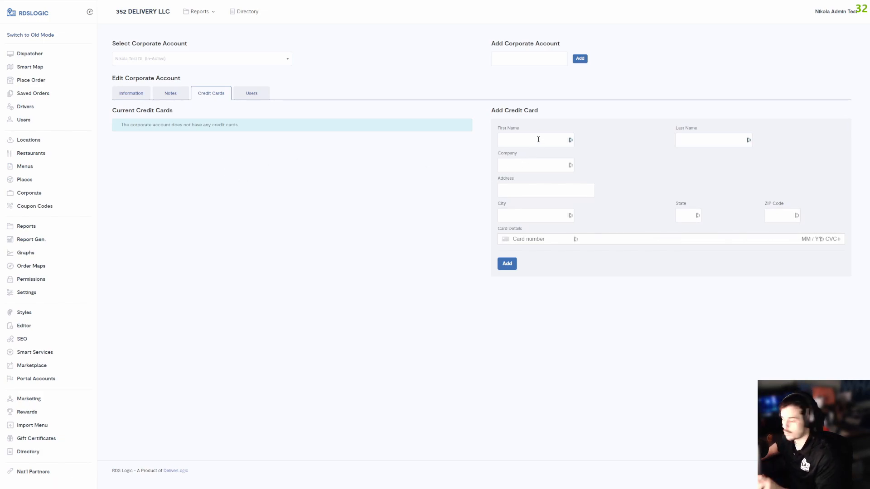
{"action": "left_click", "coordinate": [536, 140]}
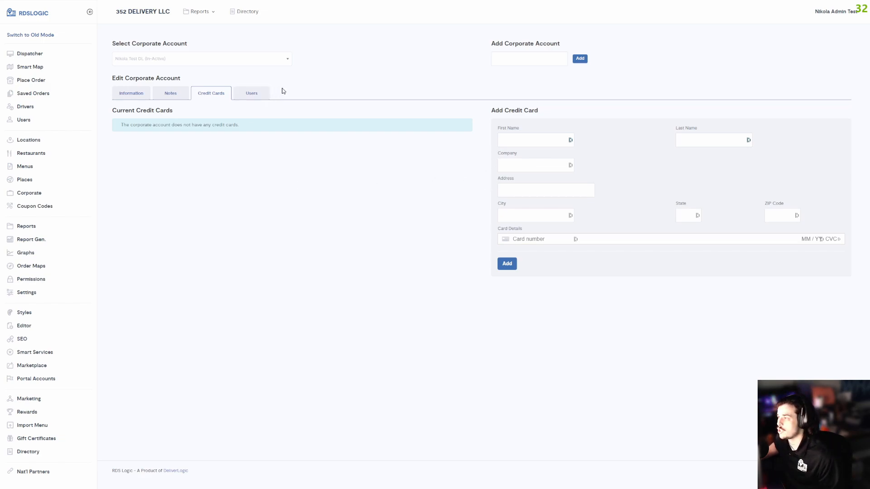
Step: Assign the 'test@' user on the Users tab, then return to Information
{"action": "left_click", "coordinate": [251, 93]}
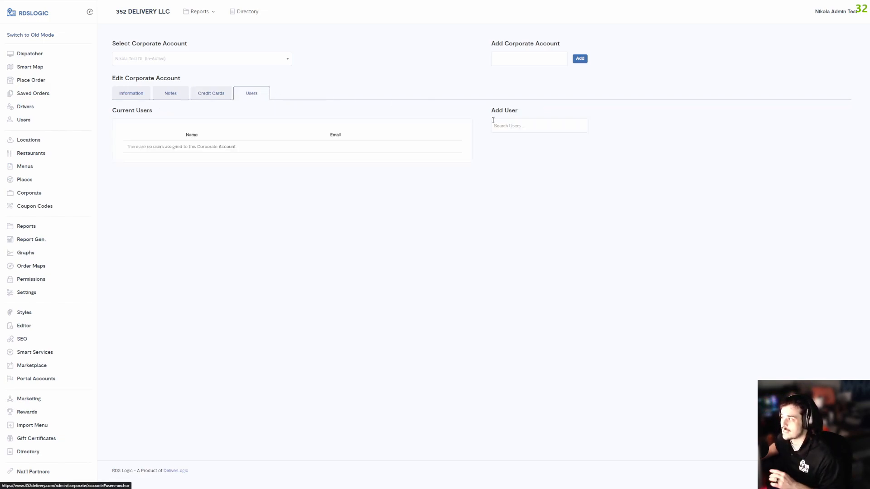
{"action": "left_click", "coordinate": [538, 125]}
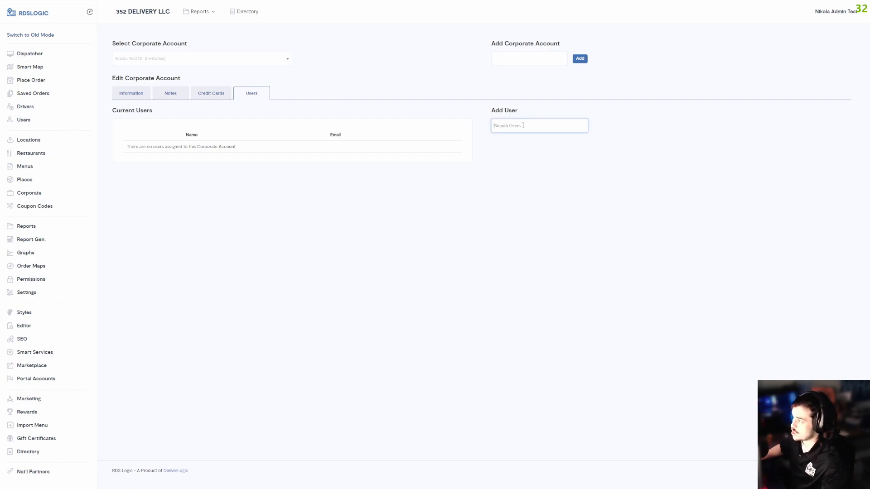
{"action": "type", "text": "test@bigtree"}
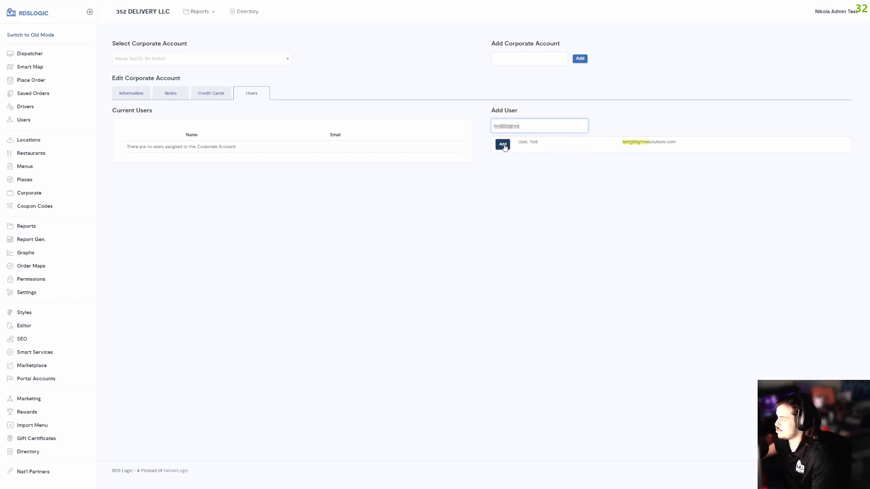
{"action": "left_click", "coordinate": [503, 144]}
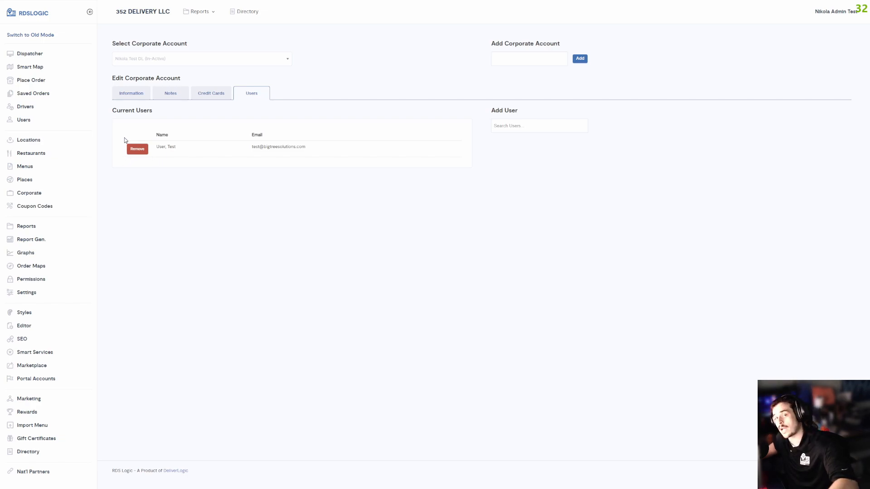
{"action": "mouse_move", "coordinate": [120, 148]}
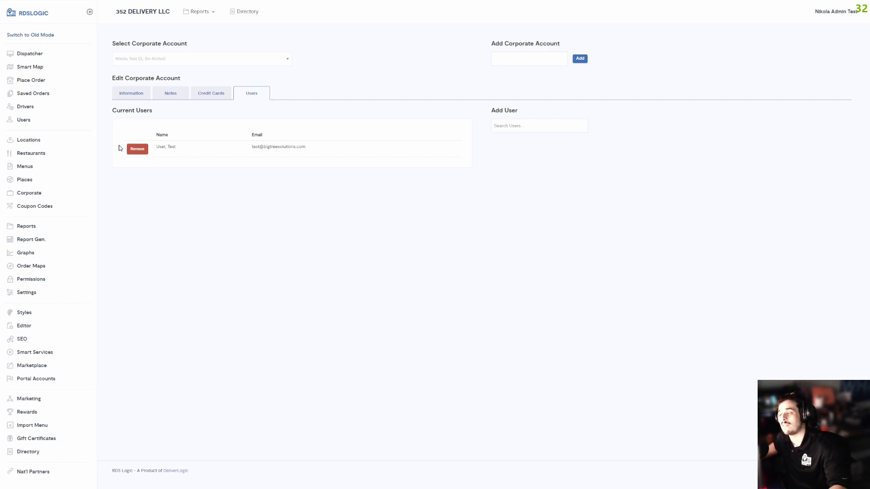
{"action": "mouse_move", "coordinate": [87, 148]}
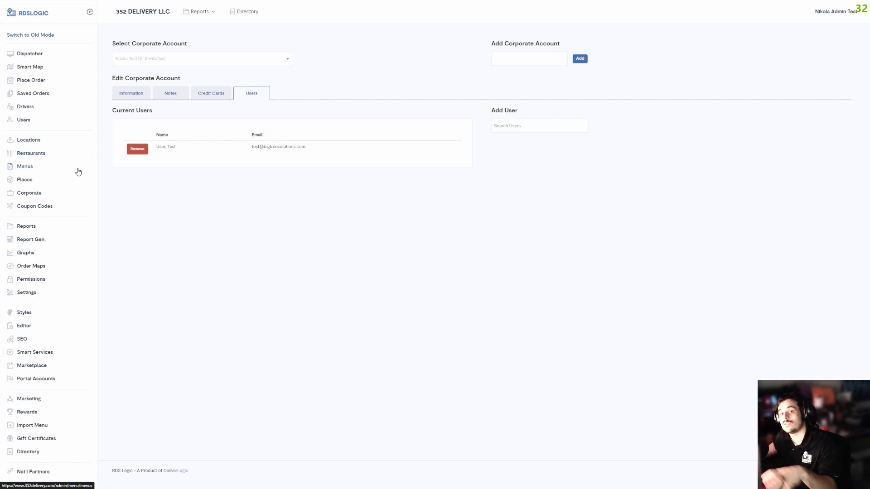
{"action": "mouse_move", "coordinate": [375, 186]}
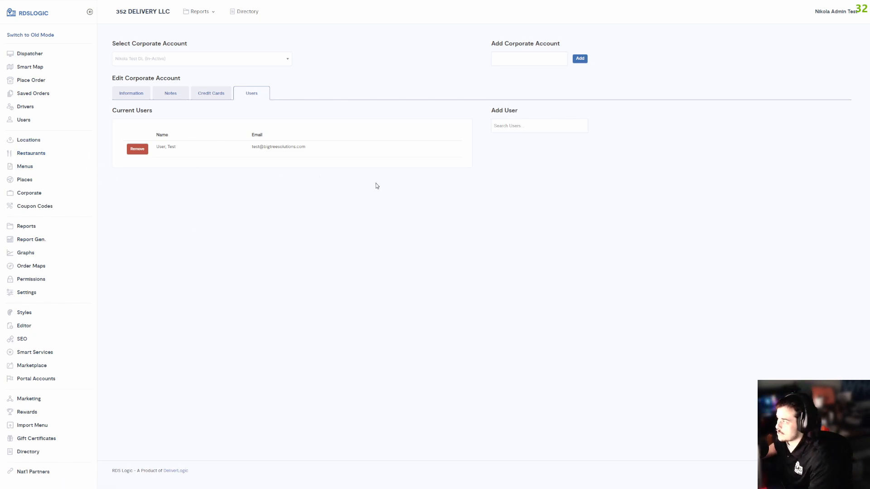
{"action": "left_click", "coordinate": [131, 92]}
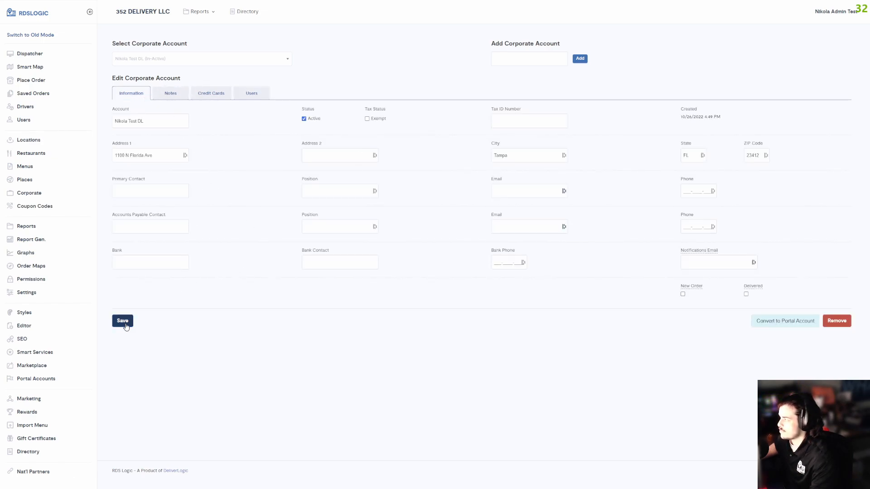
Step: Save the account, declining the Dashlane address prompt, and view its Information form
{"action": "left_click", "coordinate": [122, 321]}
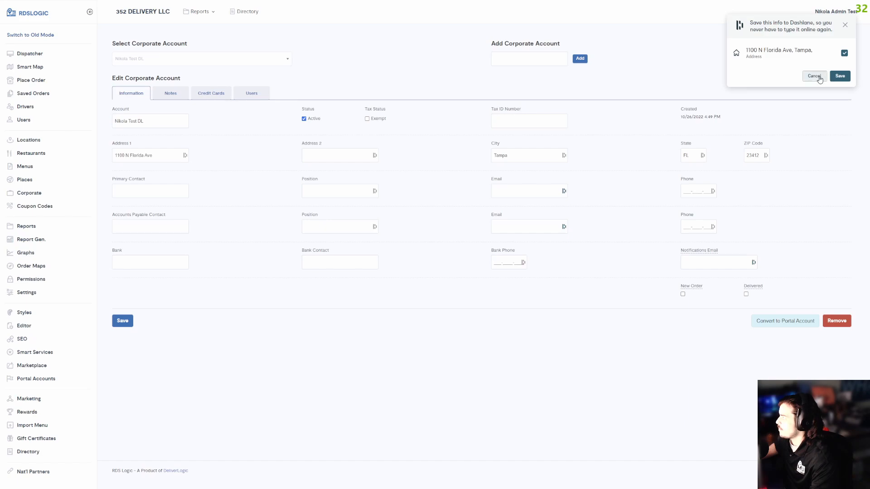
{"action": "left_click", "coordinate": [251, 92]}
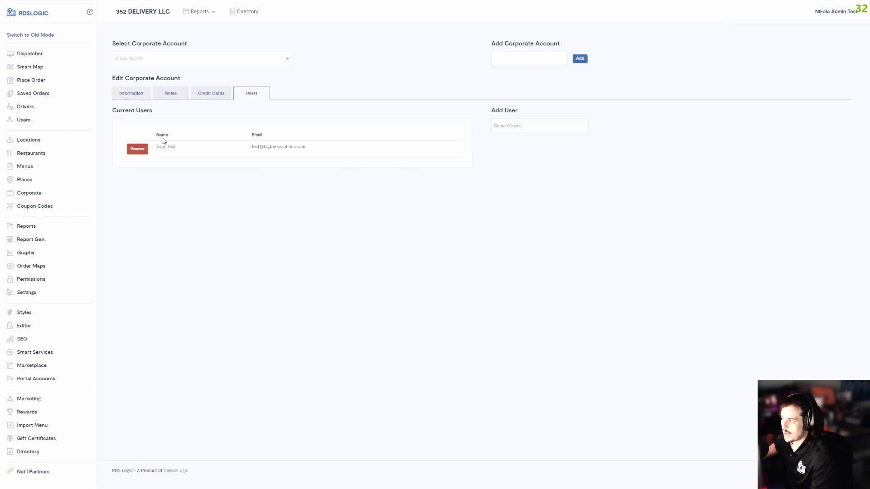
{"action": "left_click", "coordinate": [131, 92]}
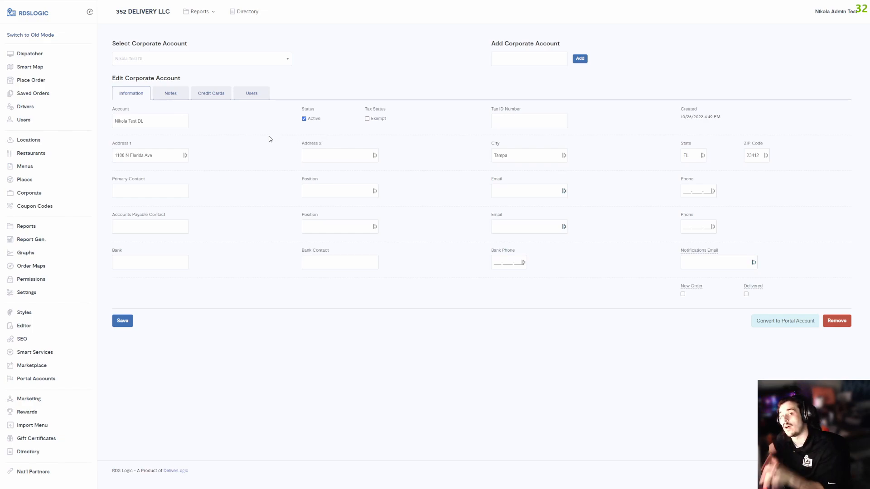
{"action": "mouse_move", "coordinate": [235, 150]}
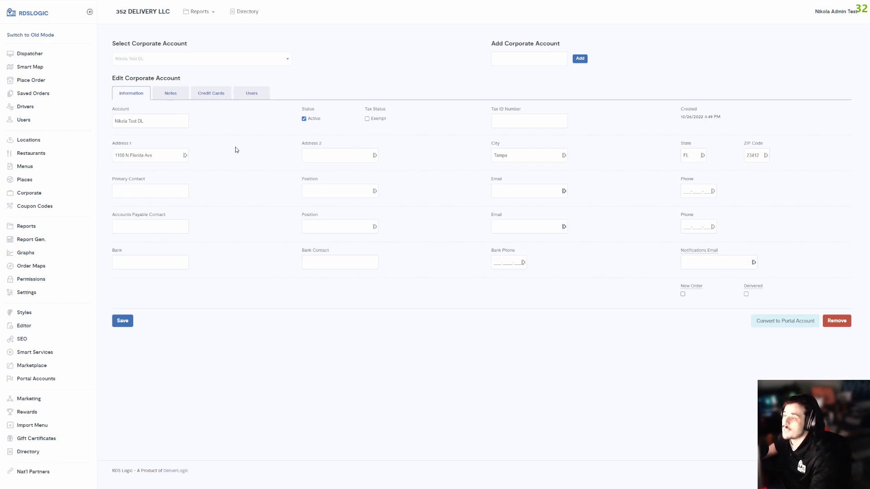
{"action": "mouse_move", "coordinate": [30, 80]}
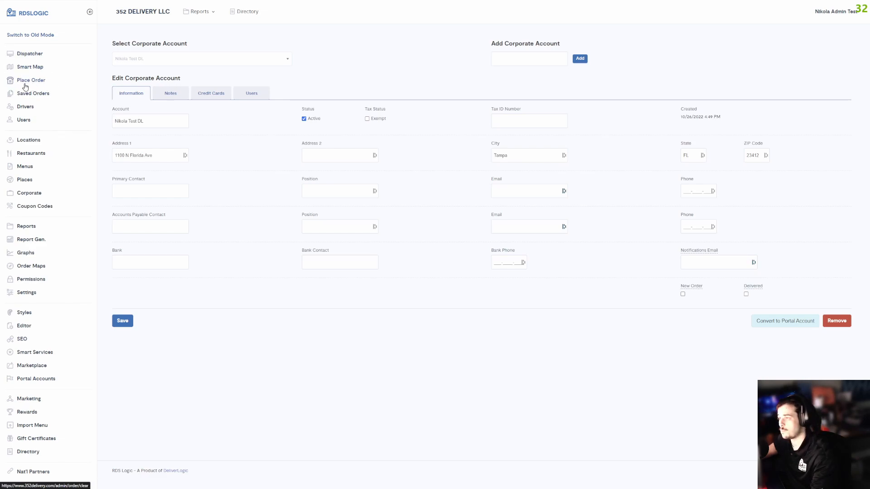
Step: Start a new order via Place Order and search the customer by 'test@'
{"action": "left_click", "coordinate": [31, 80]}
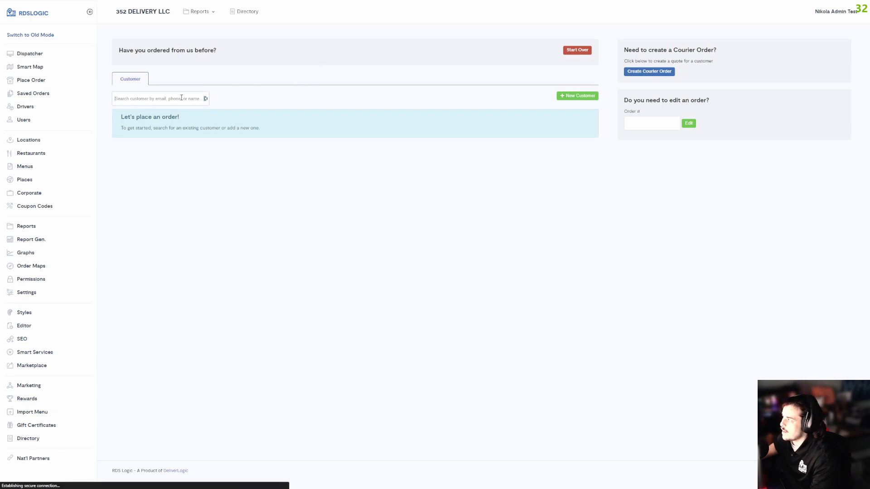
{"action": "type", "text": "test@"}
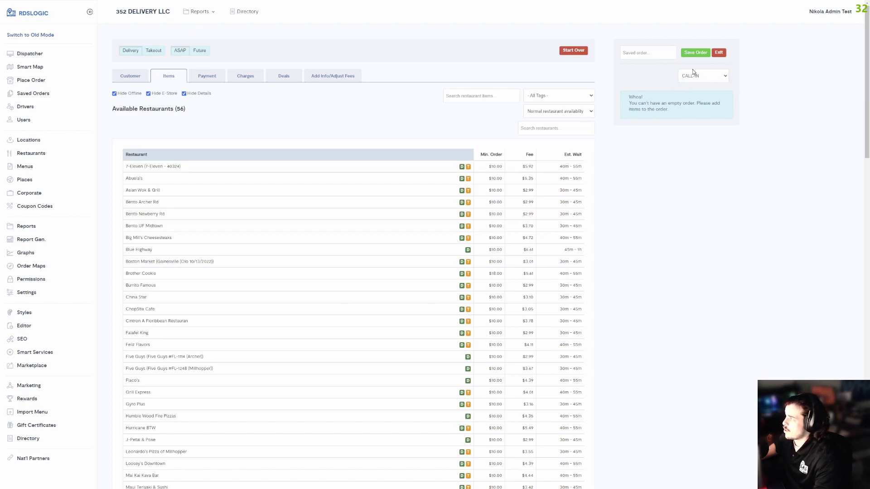
{"action": "mouse_move", "coordinate": [139, 179]}
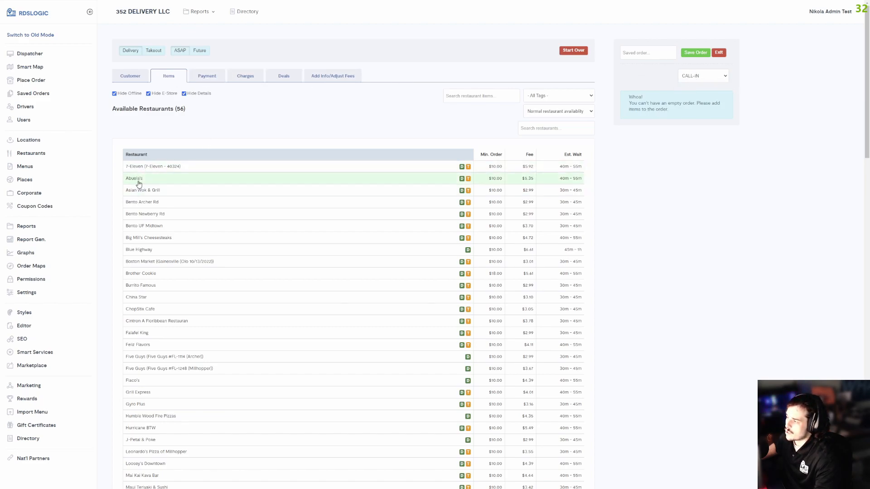
{"action": "mouse_move", "coordinate": [173, 81]}
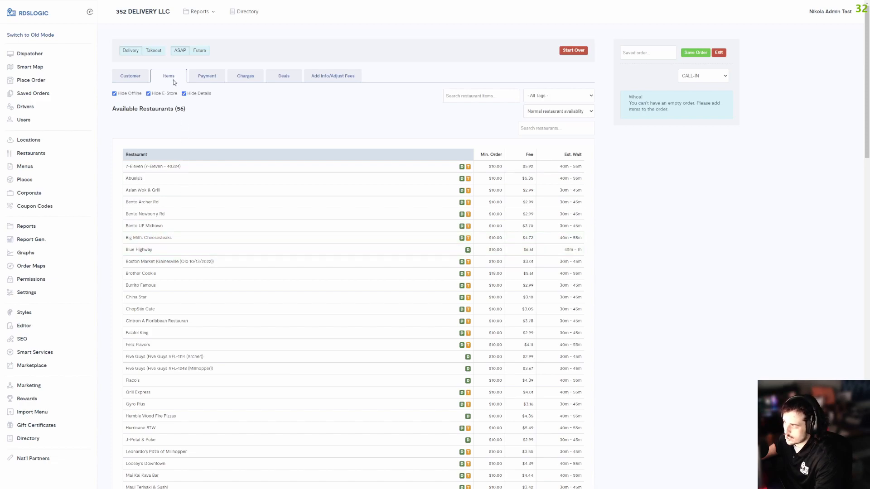
Step: Toggle the order to Takeout and back to Delivery
{"action": "left_click", "coordinate": [154, 51]}
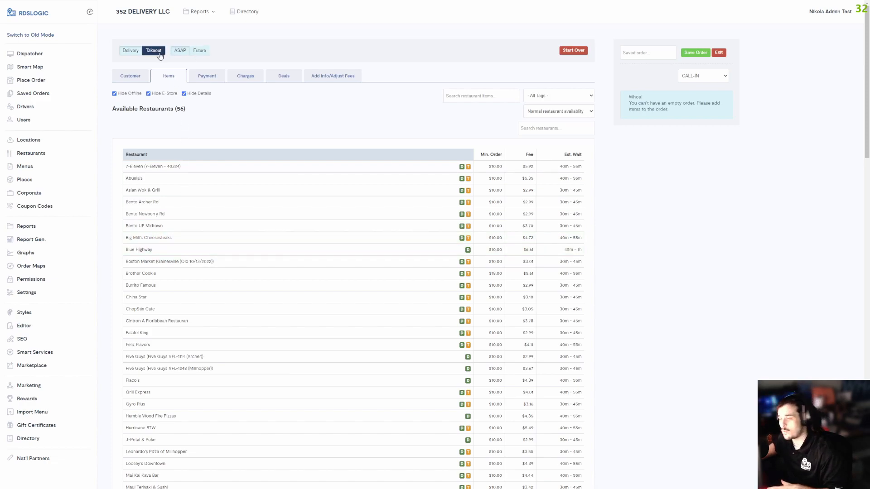
{"action": "left_click", "coordinate": [154, 51]}
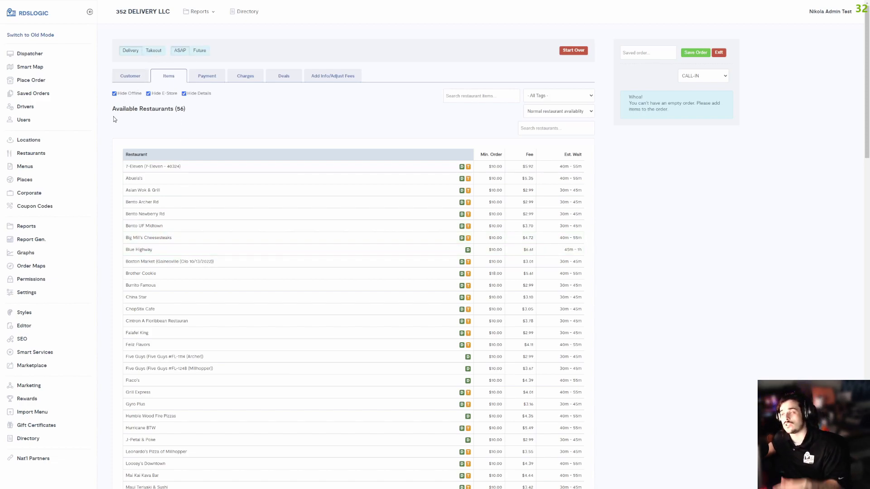
{"action": "mouse_move", "coordinate": [199, 138]}
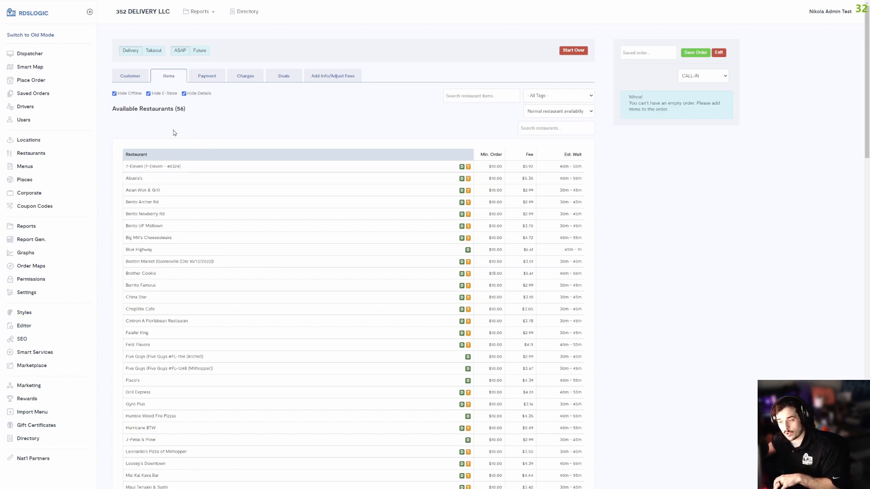
{"action": "mouse_move", "coordinate": [146, 147]}
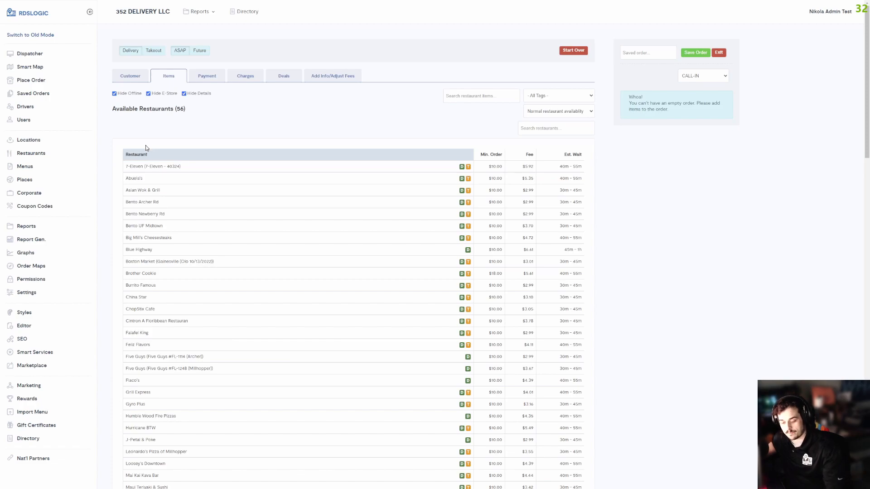
{"action": "mouse_move", "coordinate": [105, 112]}
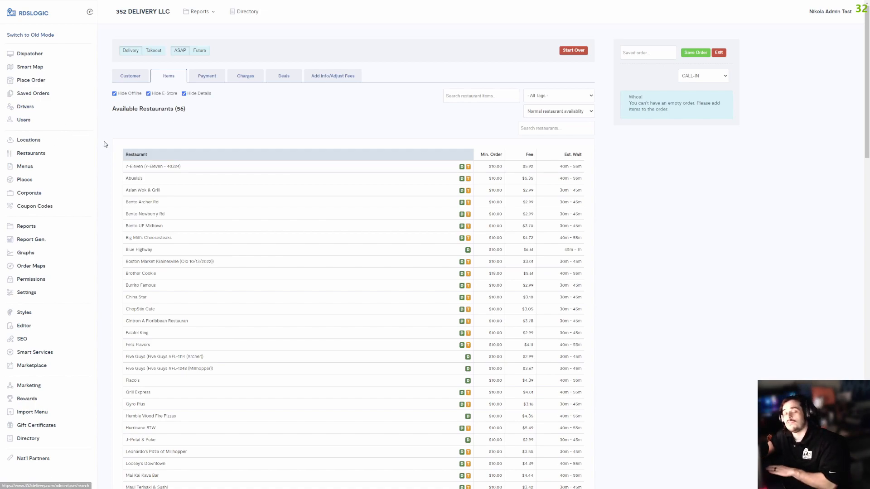
{"action": "mouse_move", "coordinate": [275, 68]}
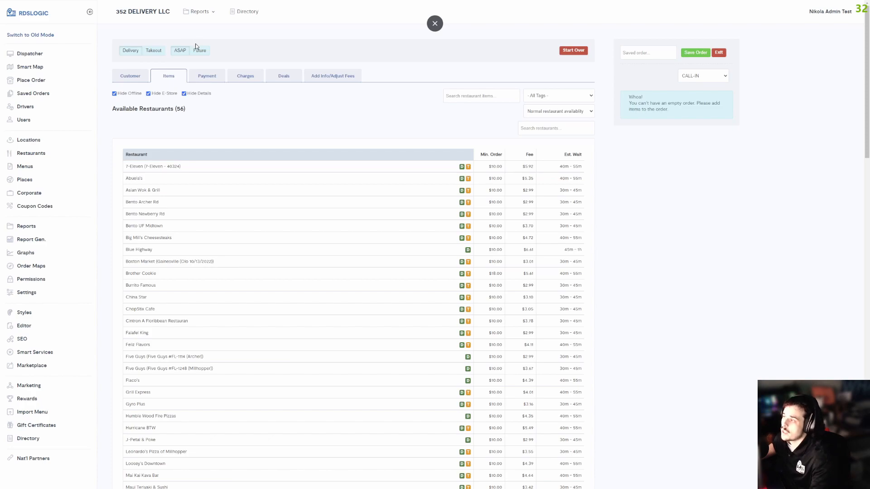
Step: Make it a Future order scheduled for 6:30 PM
{"action": "left_click", "coordinate": [199, 53]}
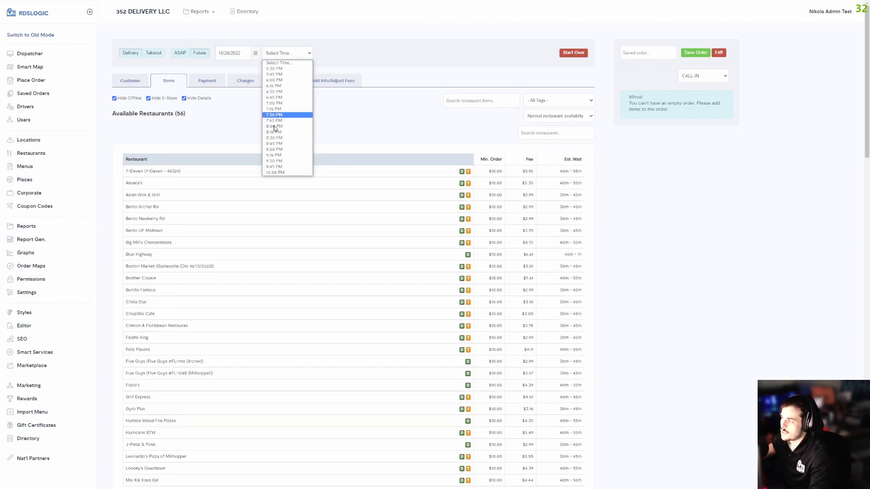
{"action": "left_click", "coordinate": [273, 92]}
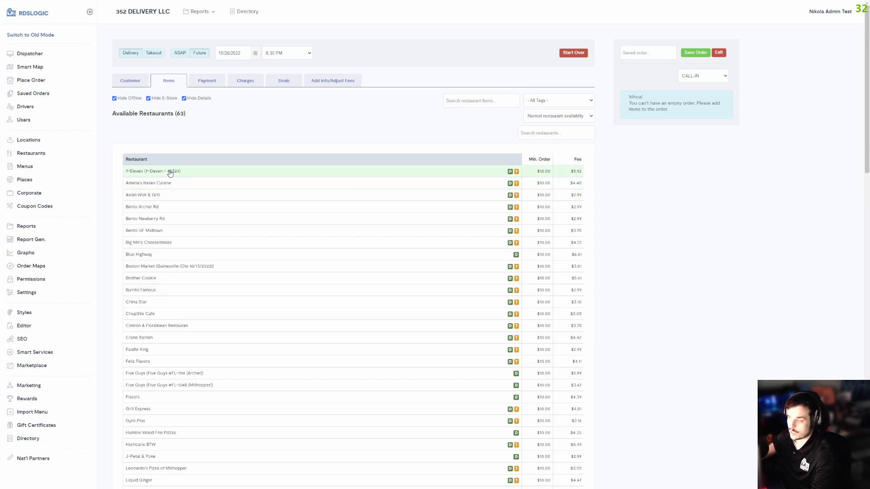
{"action": "mouse_move", "coordinate": [179, 183]}
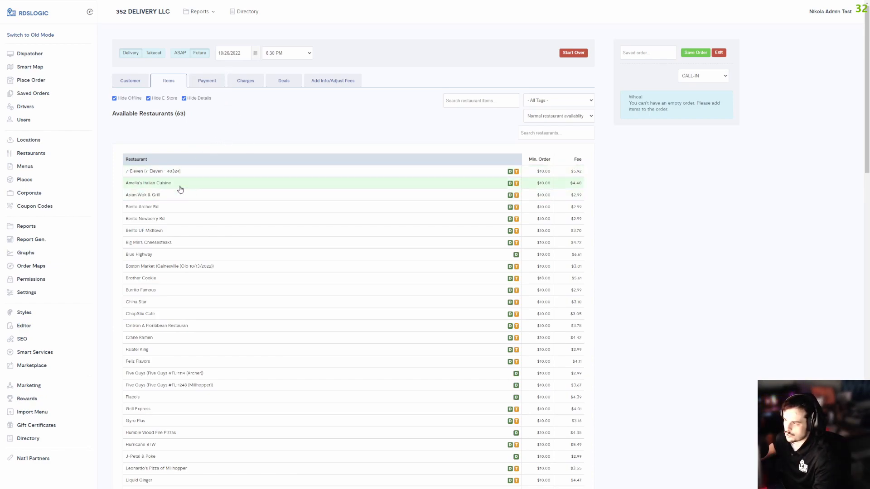
{"action": "mouse_move", "coordinate": [136, 219]}
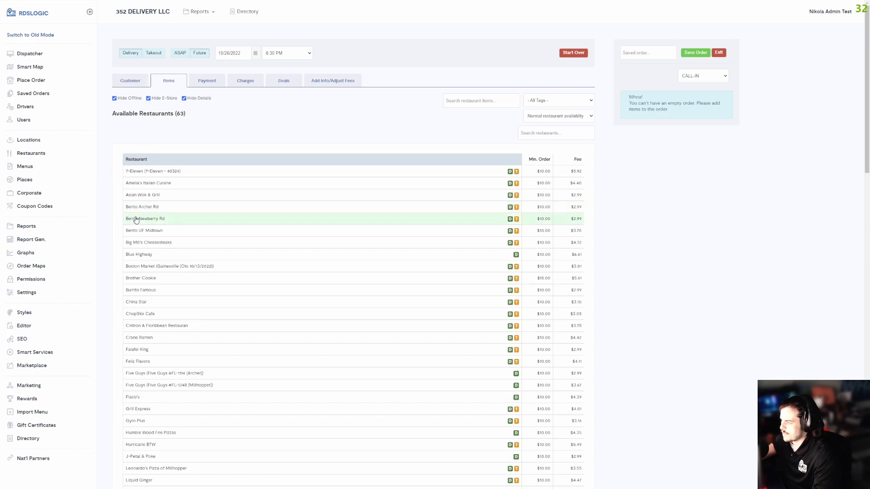
Step: Add the customised Two Meat and One Side special from Asian Wok & Grill to the cart
{"action": "left_click", "coordinate": [142, 195]}
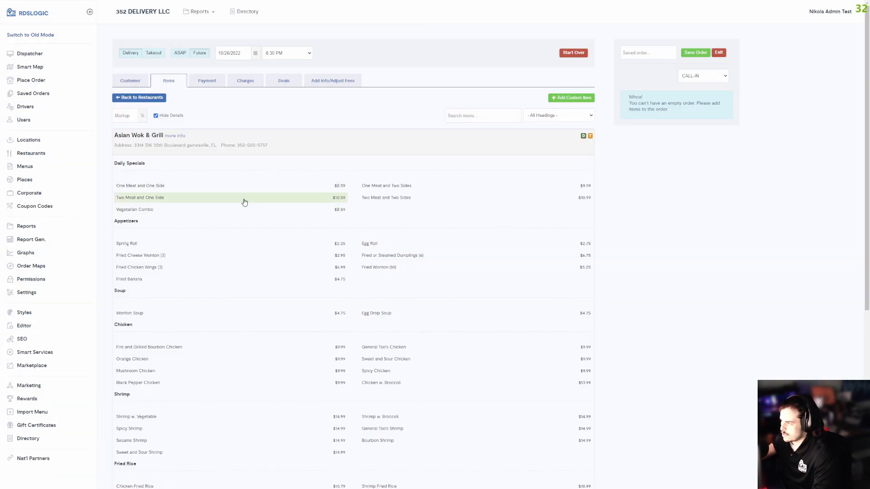
{"action": "left_click", "coordinate": [140, 197]}
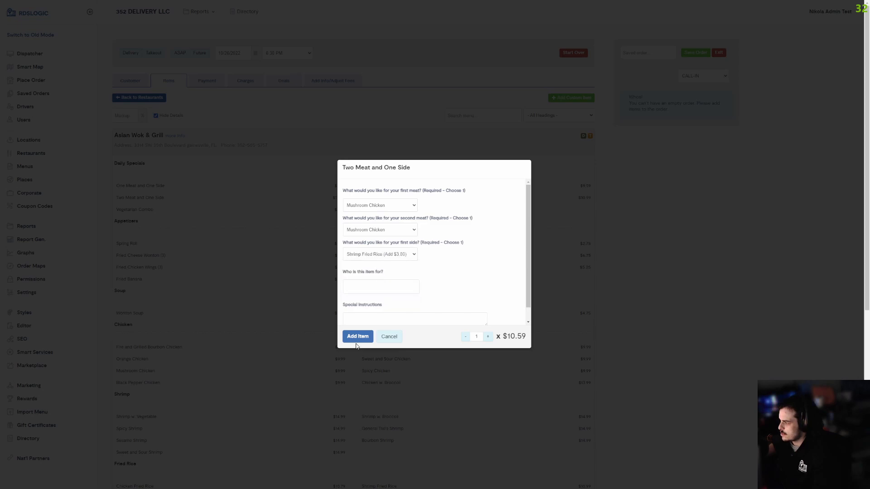
{"action": "left_click", "coordinate": [357, 336]}
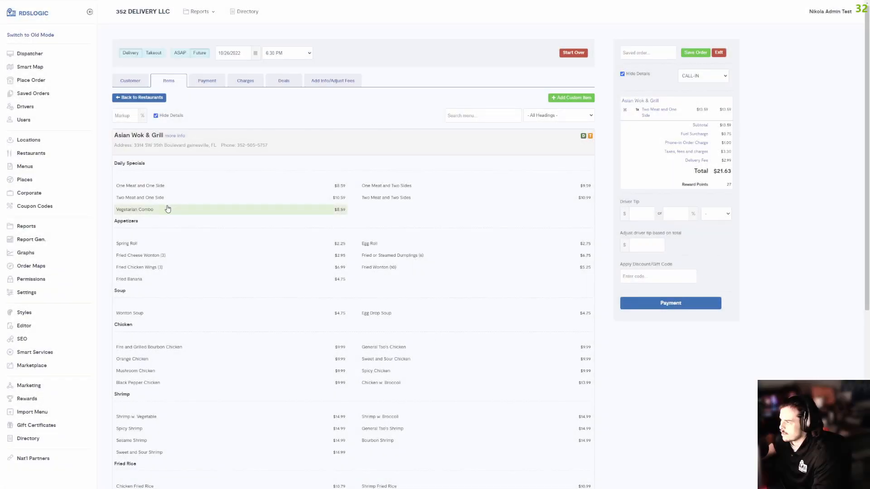
Step: Add a Vegetarian Combo with Shrimp Fried Rice as second side, bringing the total to $35.19
{"action": "left_click", "coordinate": [380, 236]}
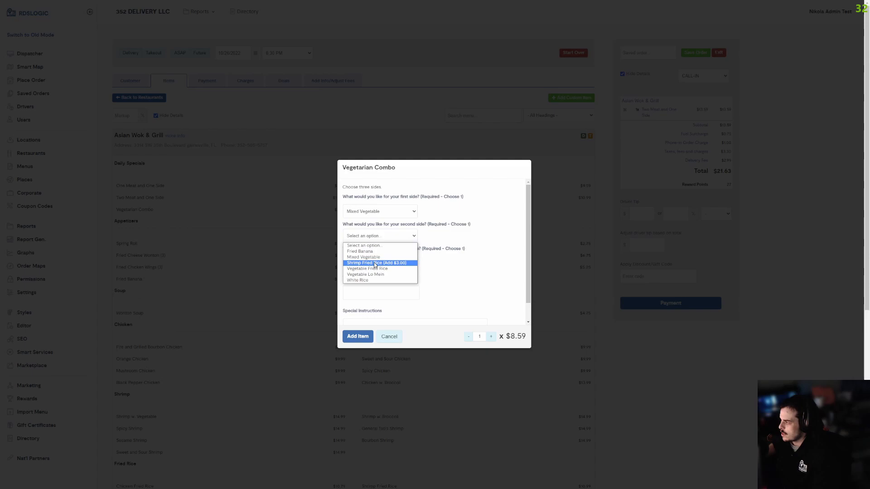
{"action": "left_click", "coordinate": [378, 262]}
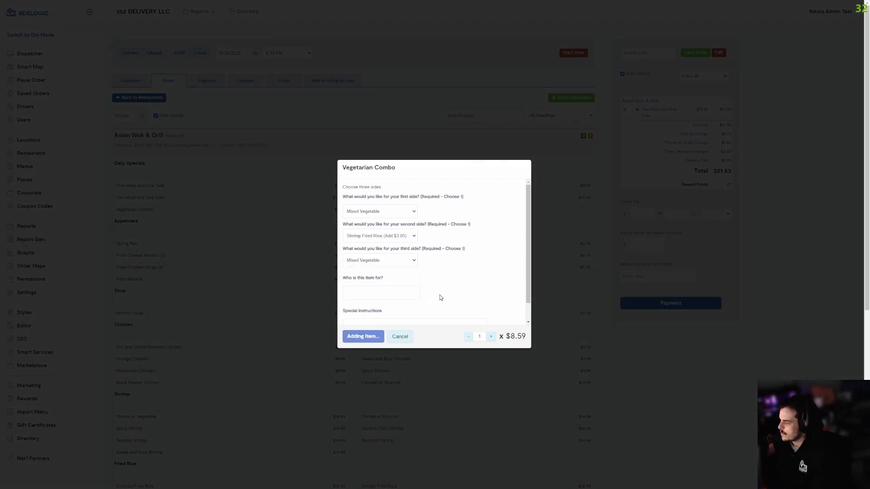
{"action": "left_click", "coordinate": [362, 336]}
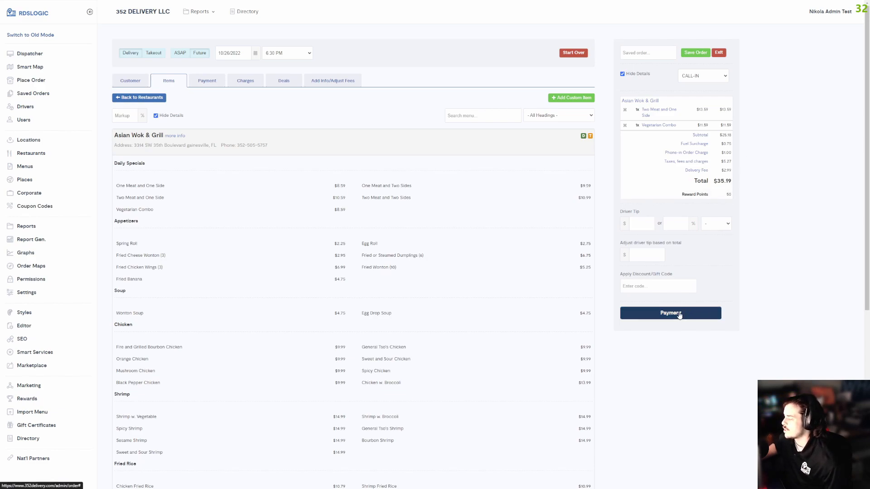
{"action": "mouse_move", "coordinate": [639, 322]}
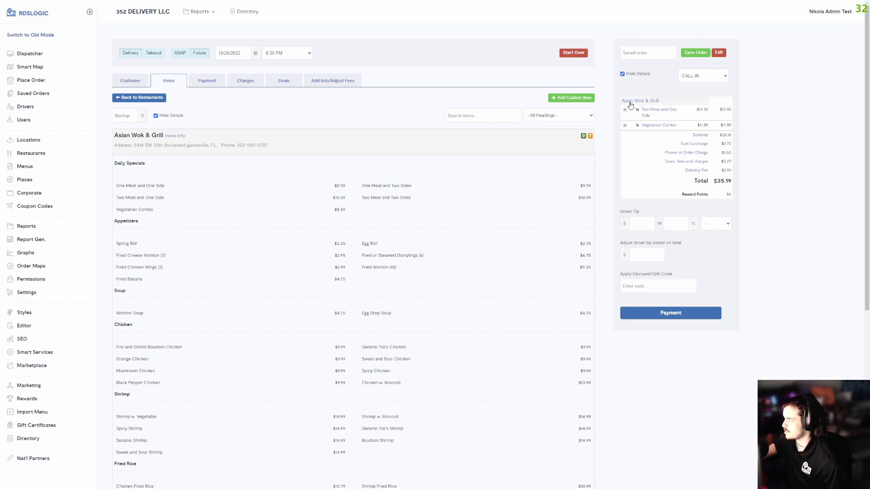
Step: Set the order's payment method to Corporate on the Payment step
{"action": "left_click", "coordinate": [206, 81]}
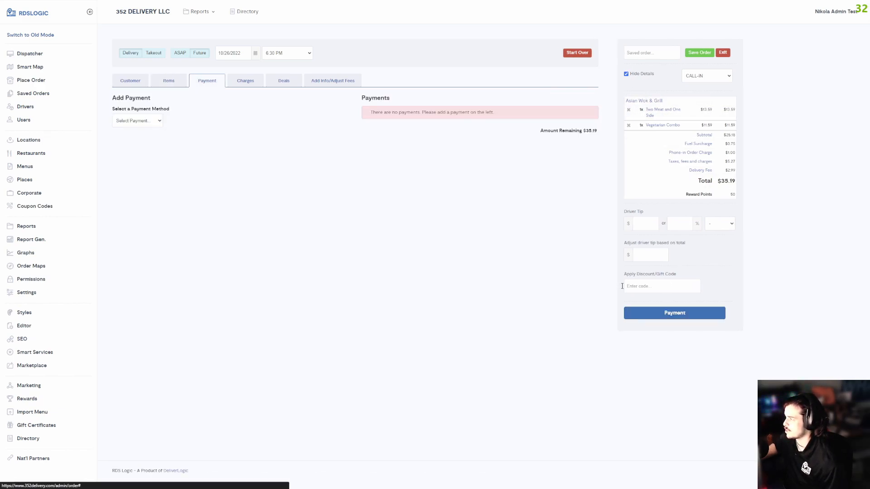
{"action": "left_click", "coordinate": [137, 121]}
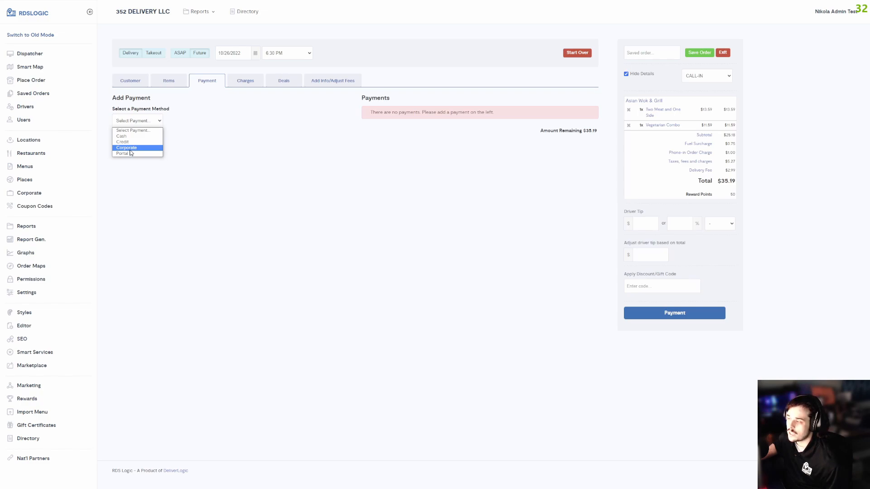
{"action": "left_click", "coordinate": [126, 147]}
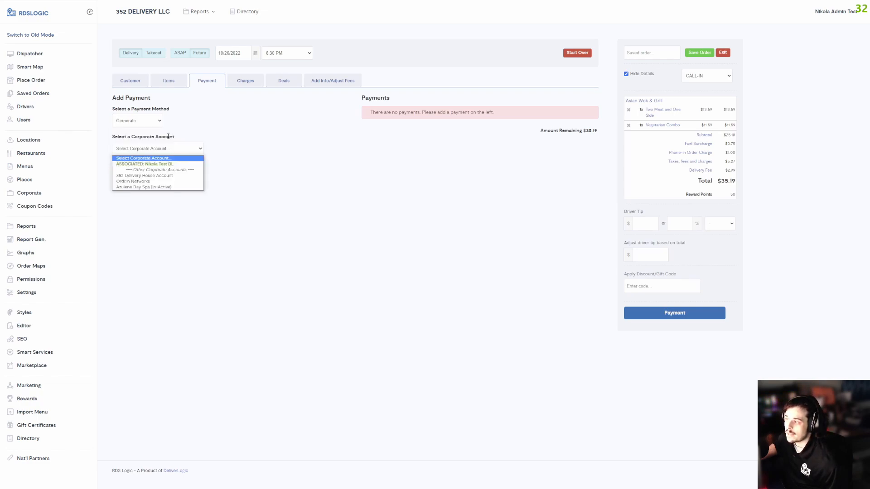
{"action": "left_click", "coordinate": [157, 158]}
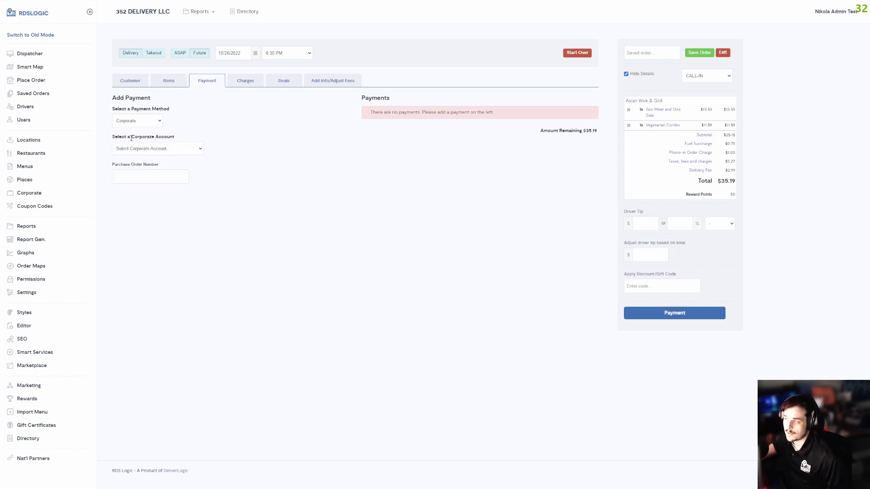
{"action": "mouse_move", "coordinate": [250, 147]}
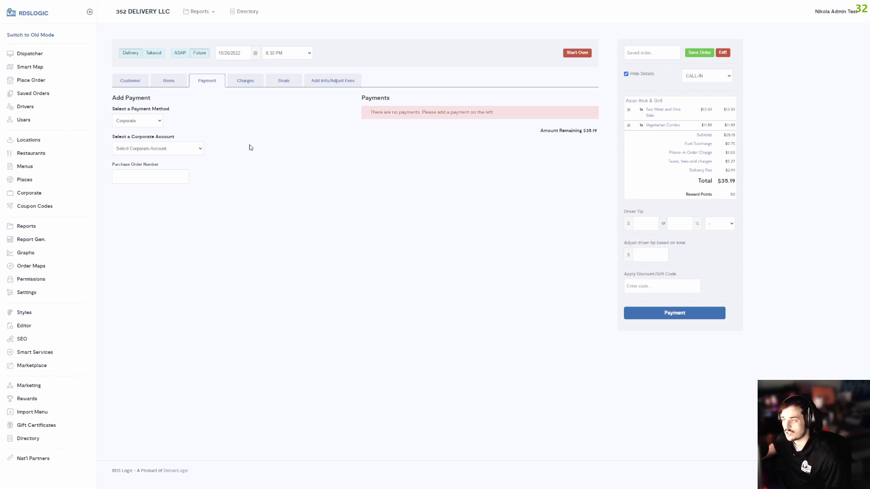
{"action": "mouse_move", "coordinate": [192, 194]}
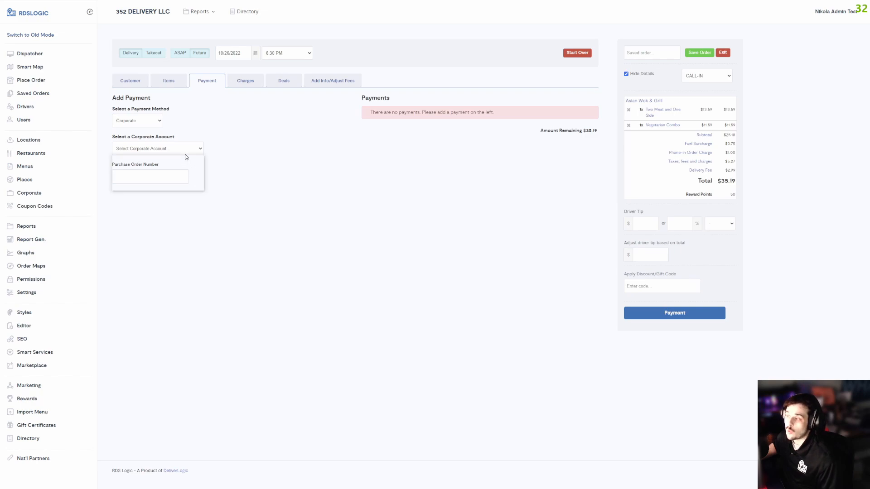
Step: Charge the $35.19 to the associated Nikola Test DL corporate account
{"action": "left_click", "coordinate": [157, 148]}
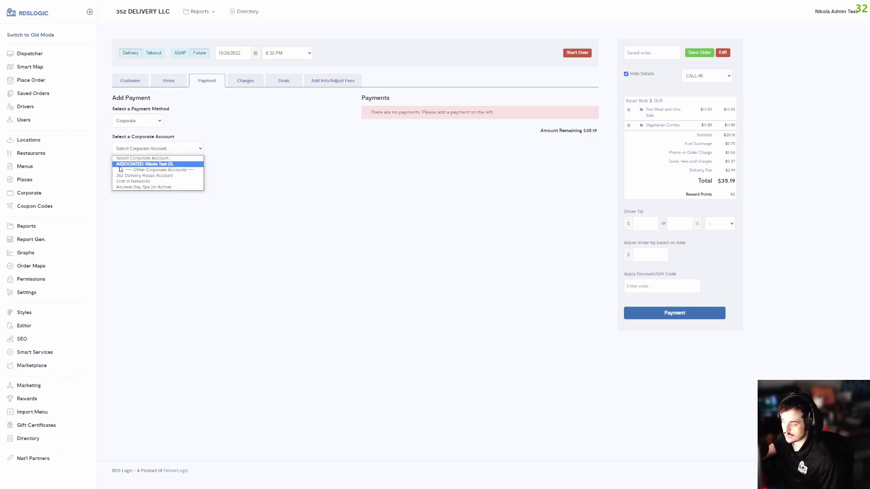
{"action": "mouse_move", "coordinate": [162, 166]}
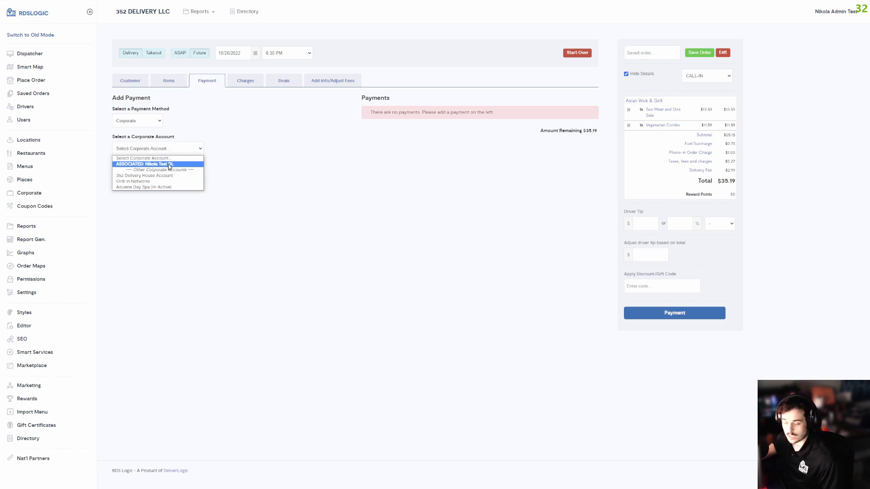
{"action": "left_click", "coordinate": [147, 164]}
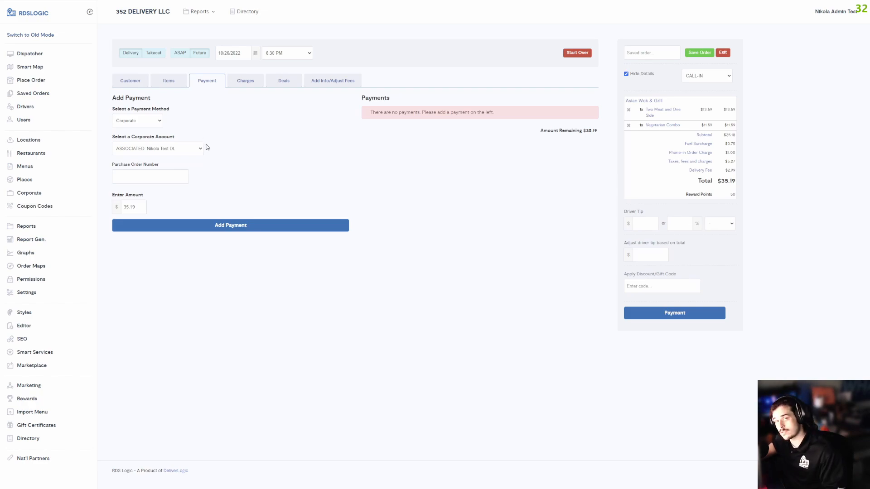
{"action": "mouse_move", "coordinate": [185, 104]}
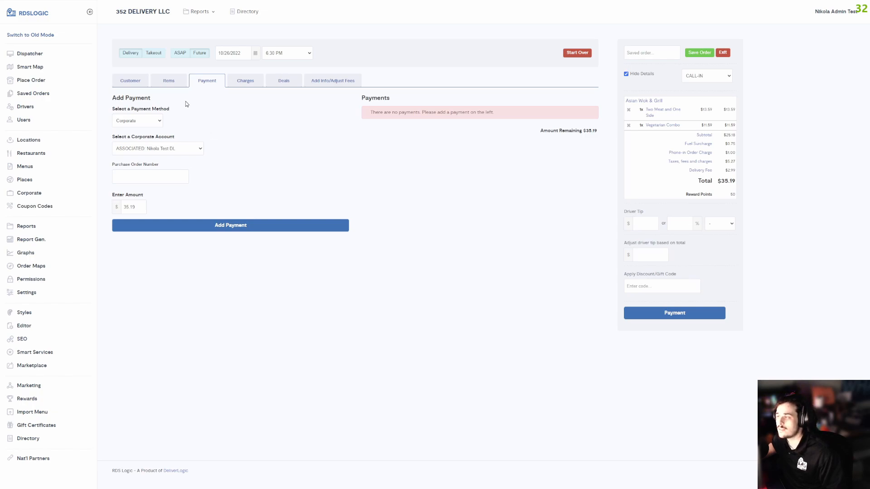
{"action": "mouse_move", "coordinate": [184, 109]}
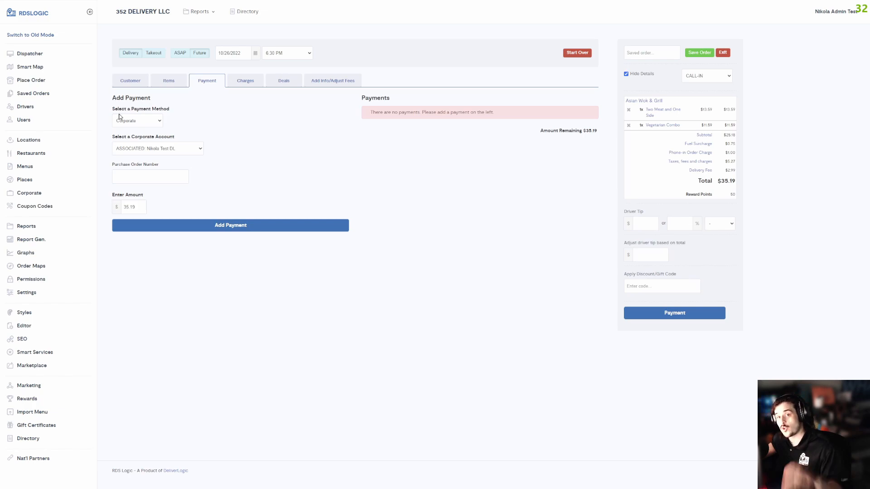
{"action": "mouse_move", "coordinate": [123, 115]}
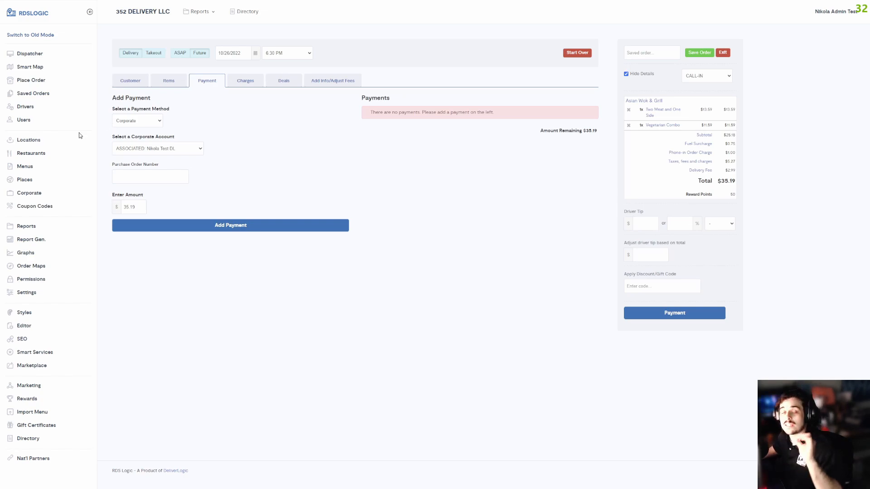
{"action": "mouse_move", "coordinate": [30, 153]}
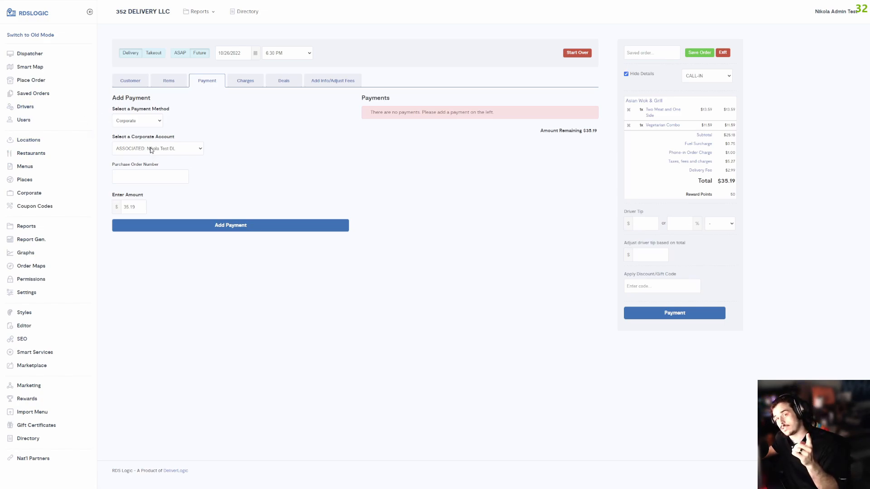
{"action": "mouse_move", "coordinate": [288, 183]}
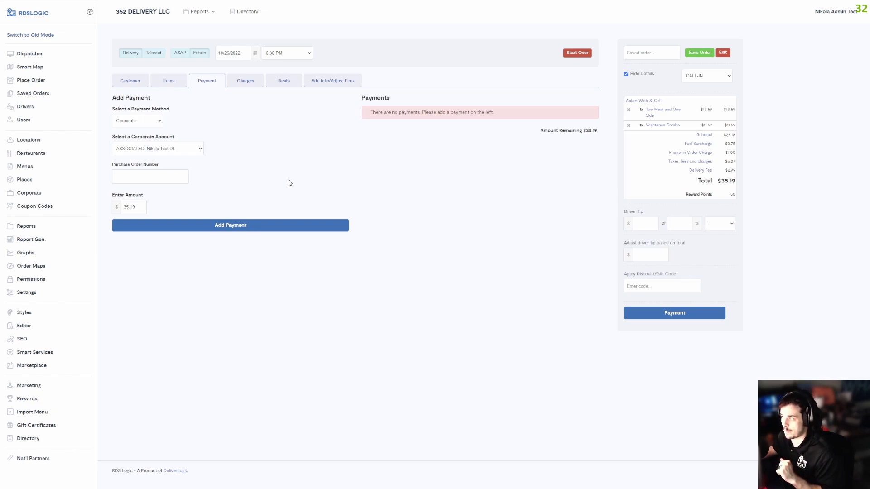
{"action": "mouse_move", "coordinate": [264, 189]}
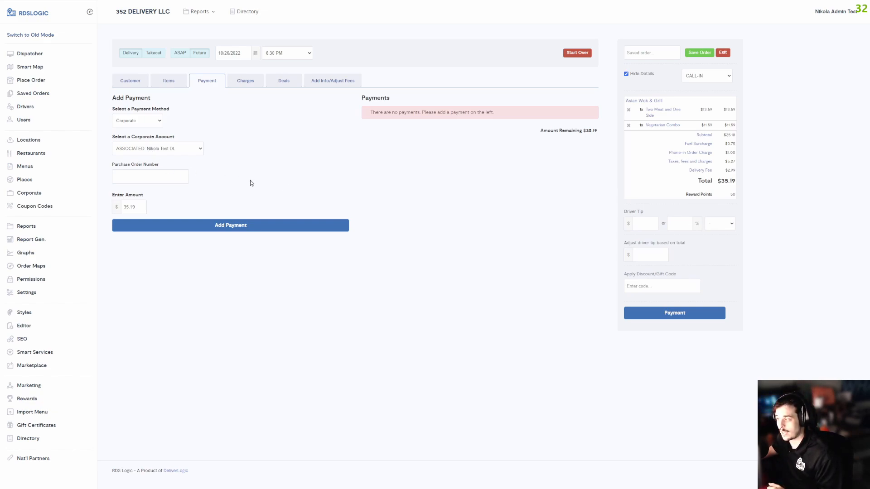
{"action": "mouse_move", "coordinate": [232, 197]}
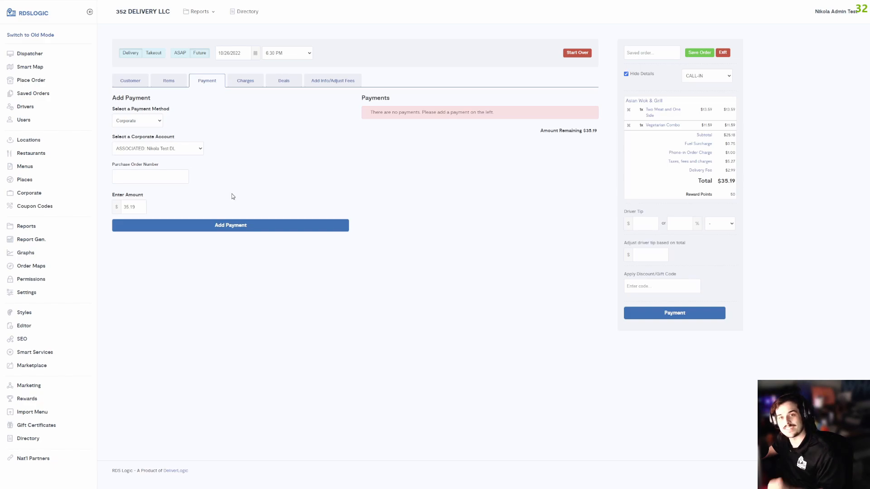